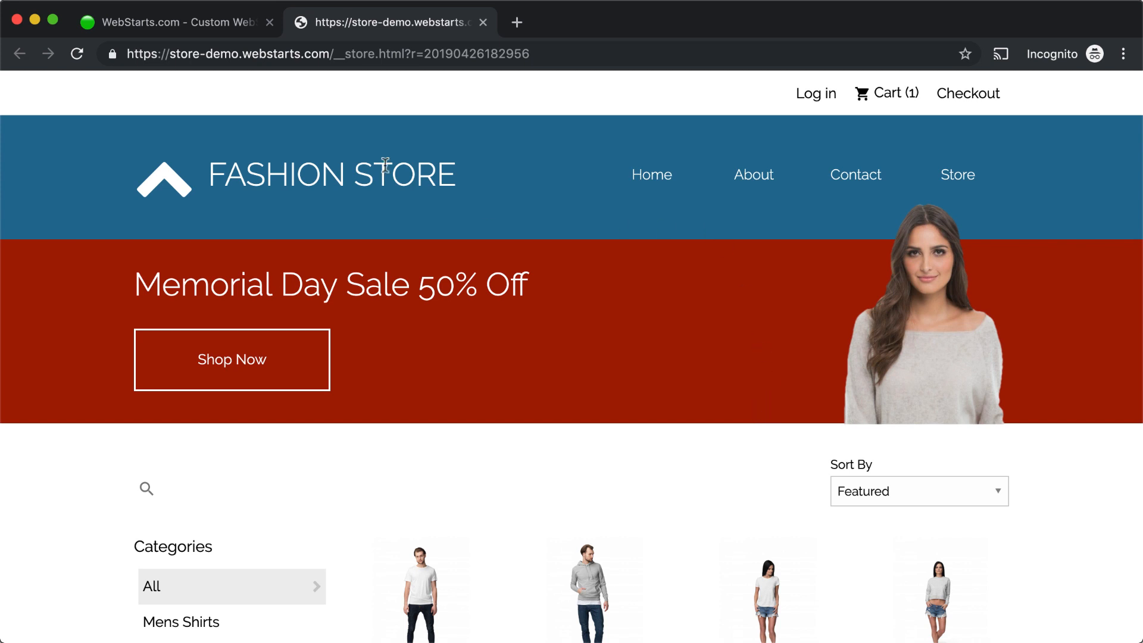
- Reload the demo store, follow the banner's Shop Now link to its category, then bring up Pixlr in a new tab
click(76, 54)
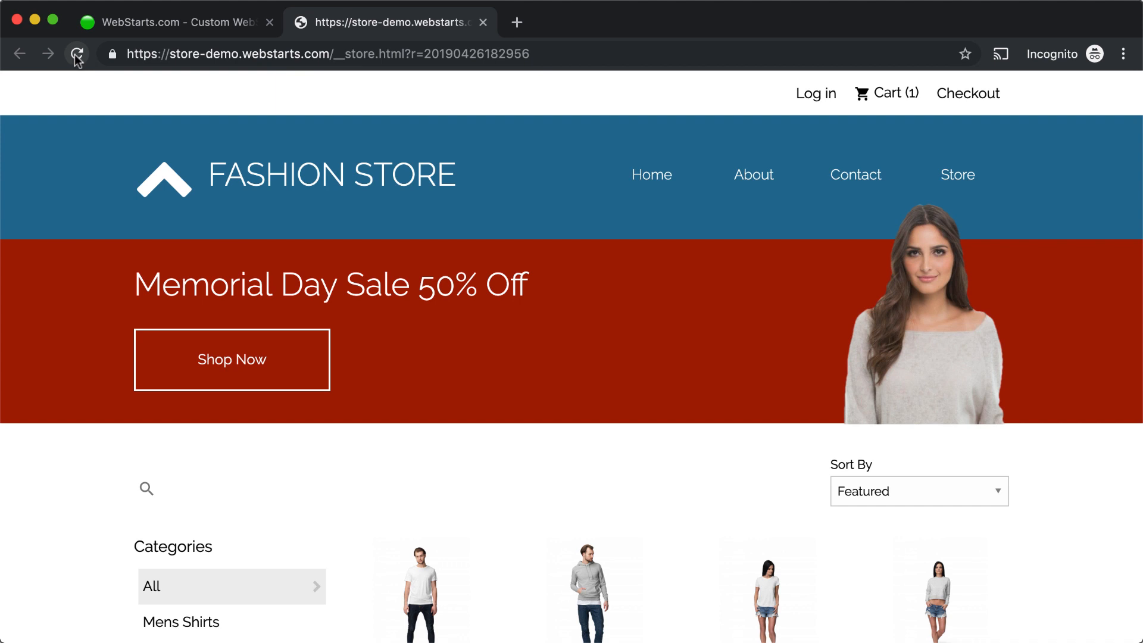
click(75, 54)
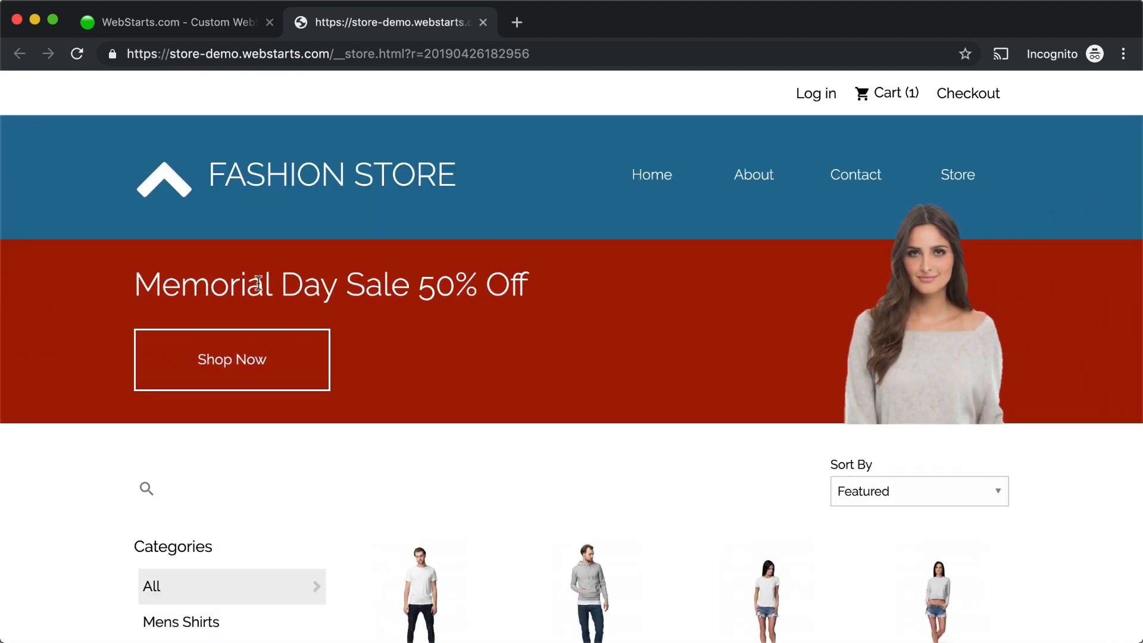
mouse_move(967, 446)
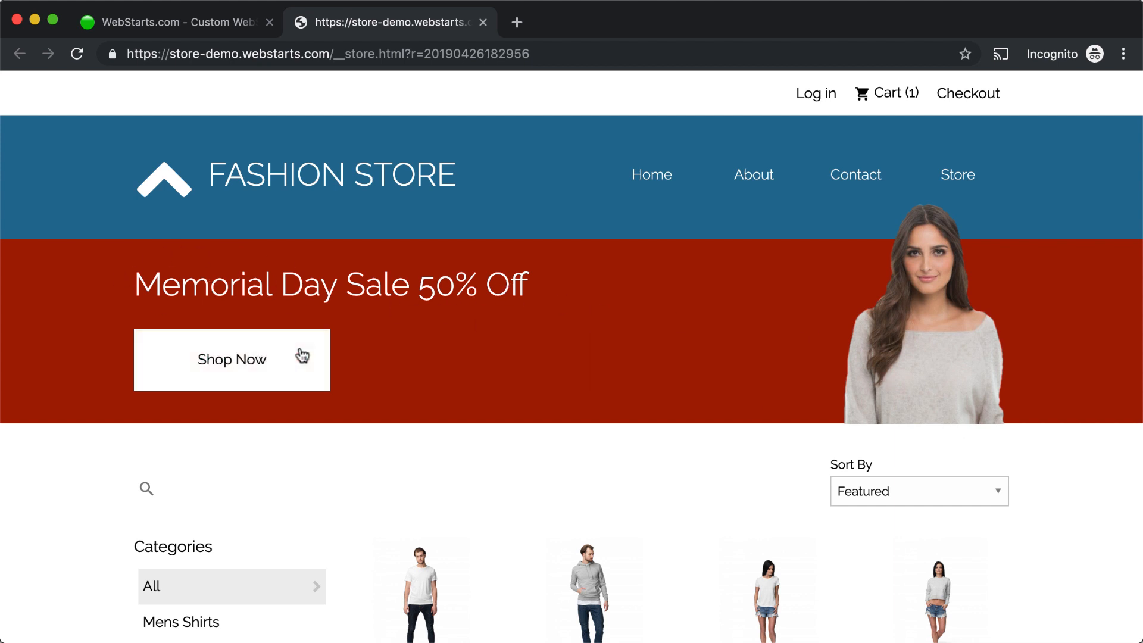
click(232, 359)
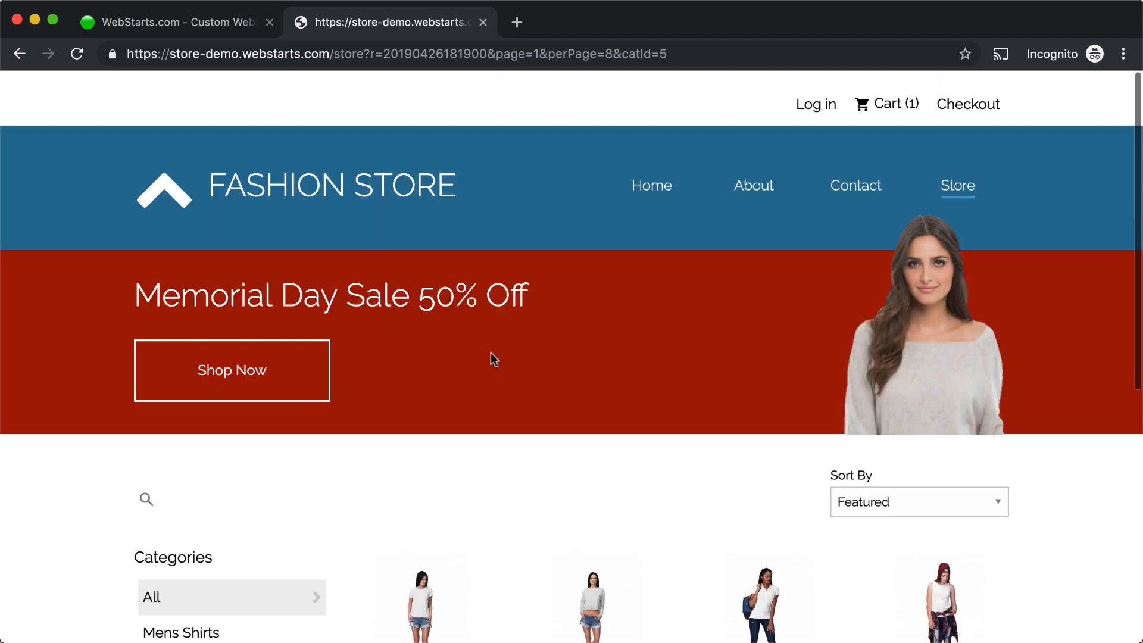
scroll(down, 3)
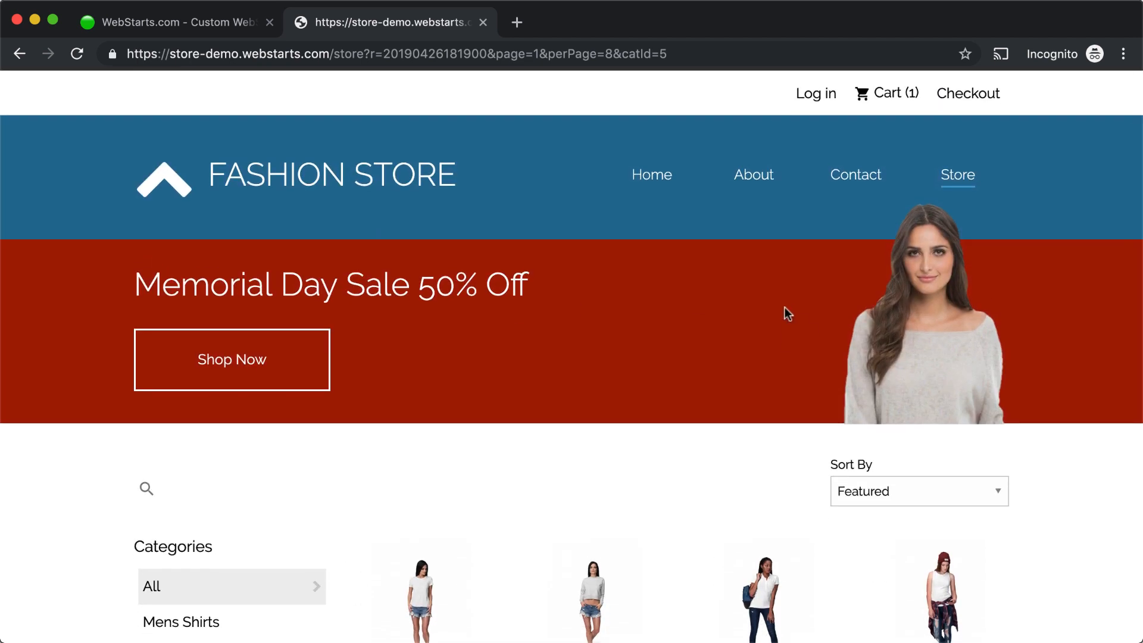
mouse_move(849, 390)
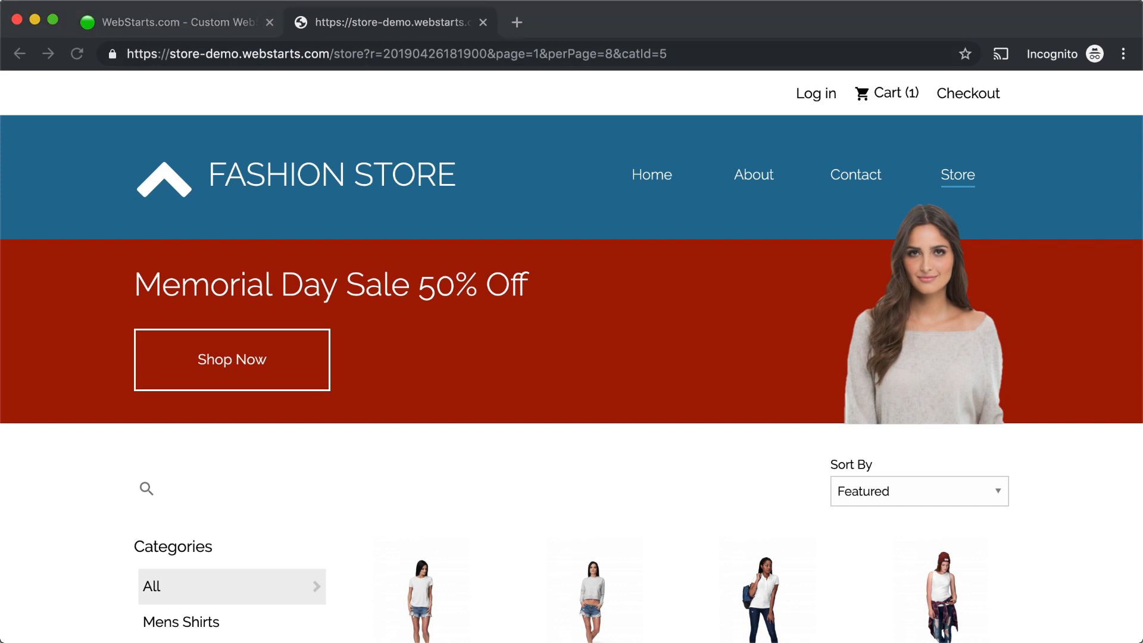
click(727, 21)
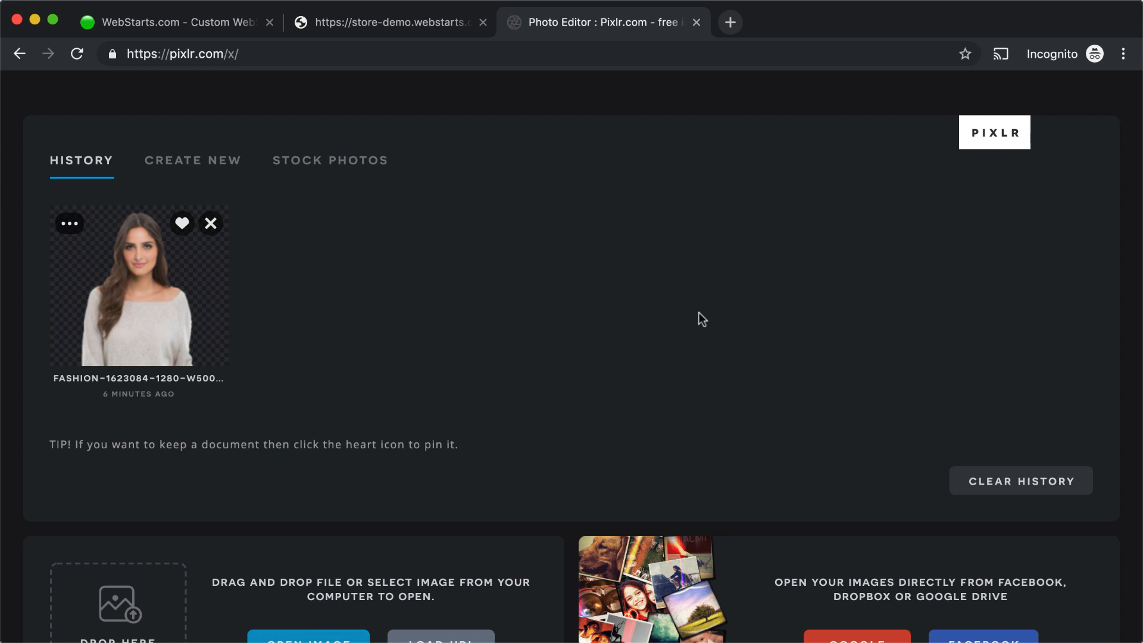
mouse_move(108, 219)
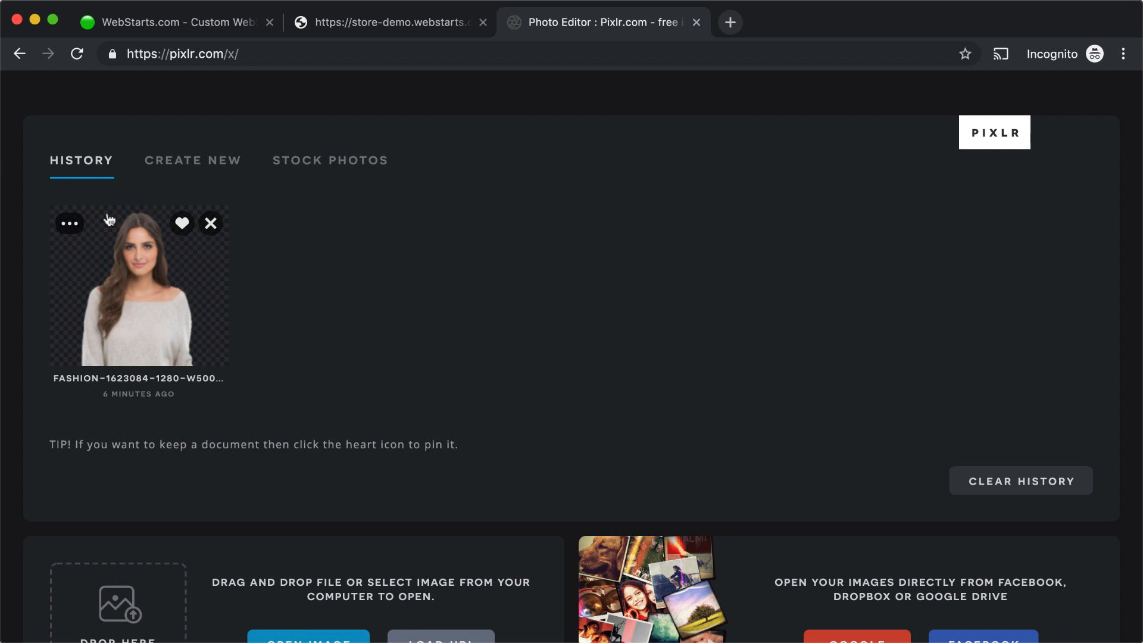
- Load the photo of the woman in the grey sweater from the computer into the Pixlr X editor
scroll(down, 3)
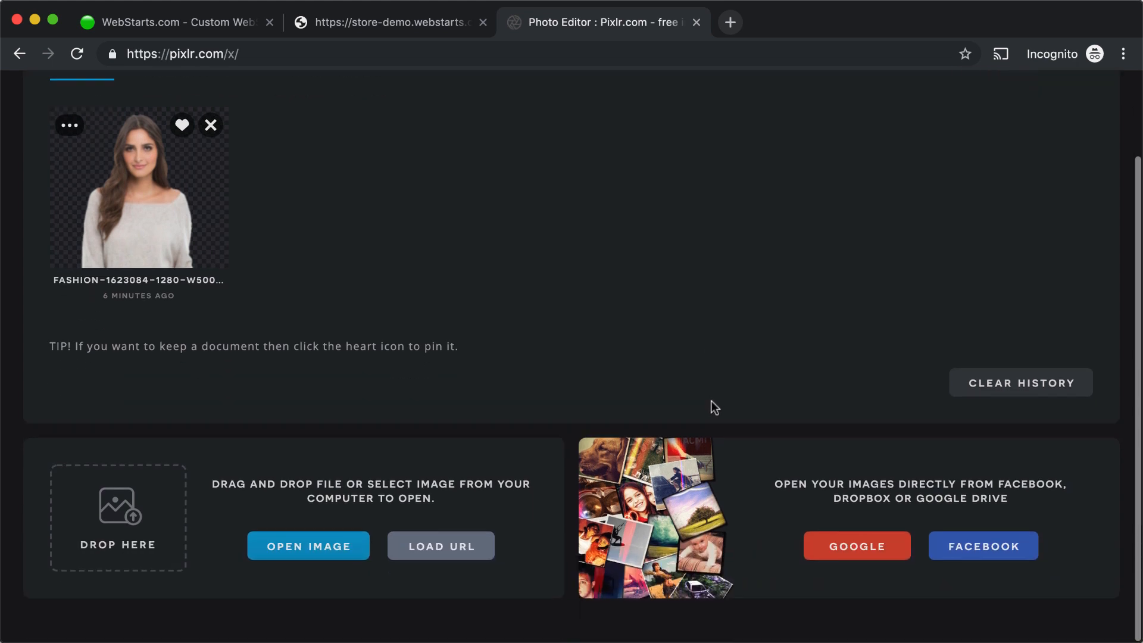
click(307, 545)
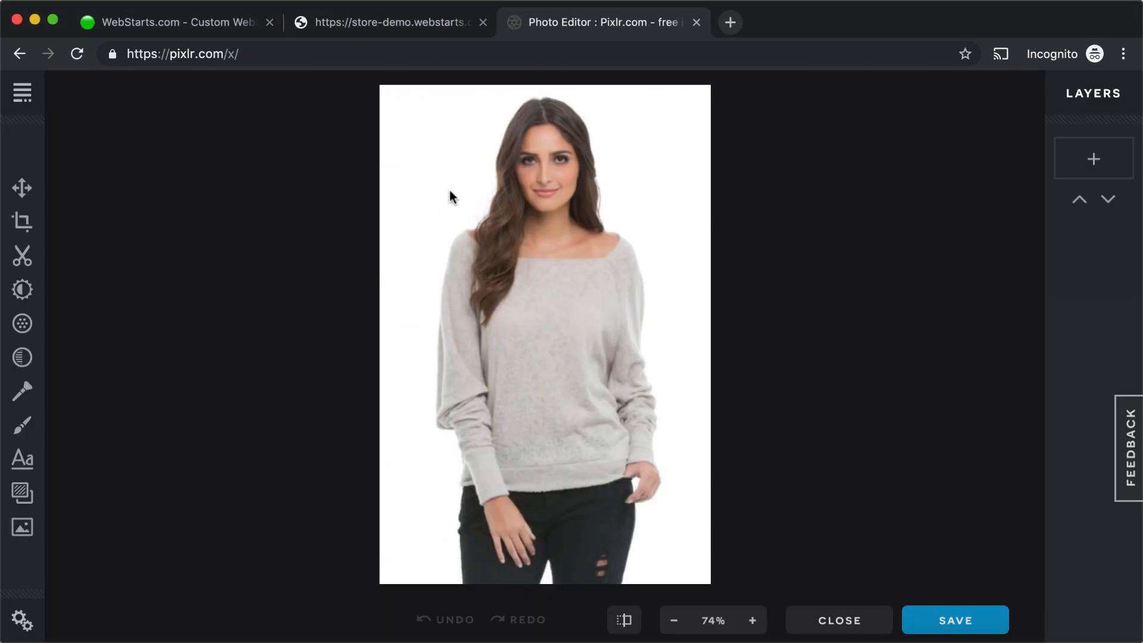
- Use Cutout's magic wand in Remove mode with Tolerance 18 and Light softness to clear the white background
click(21, 256)
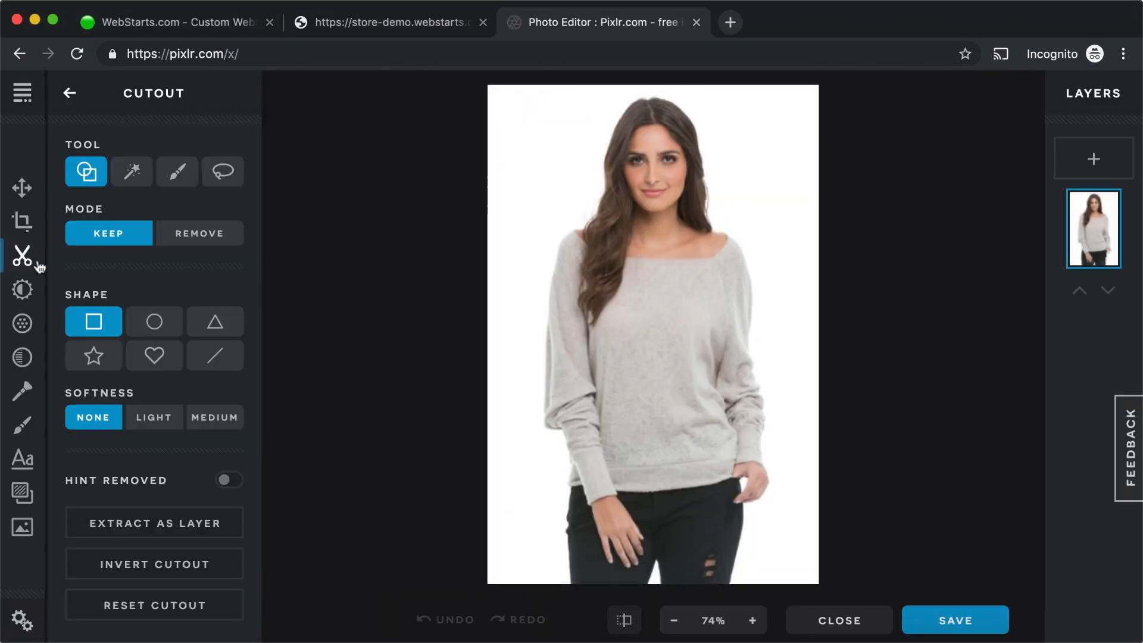
click(131, 171)
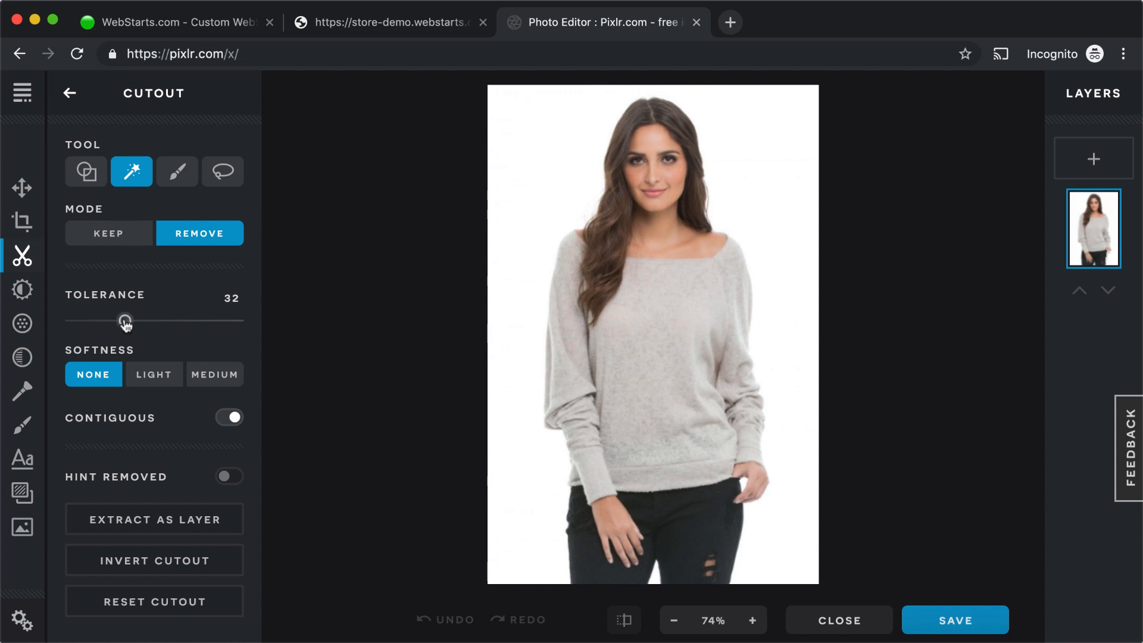
drag(123, 320, 102, 320)
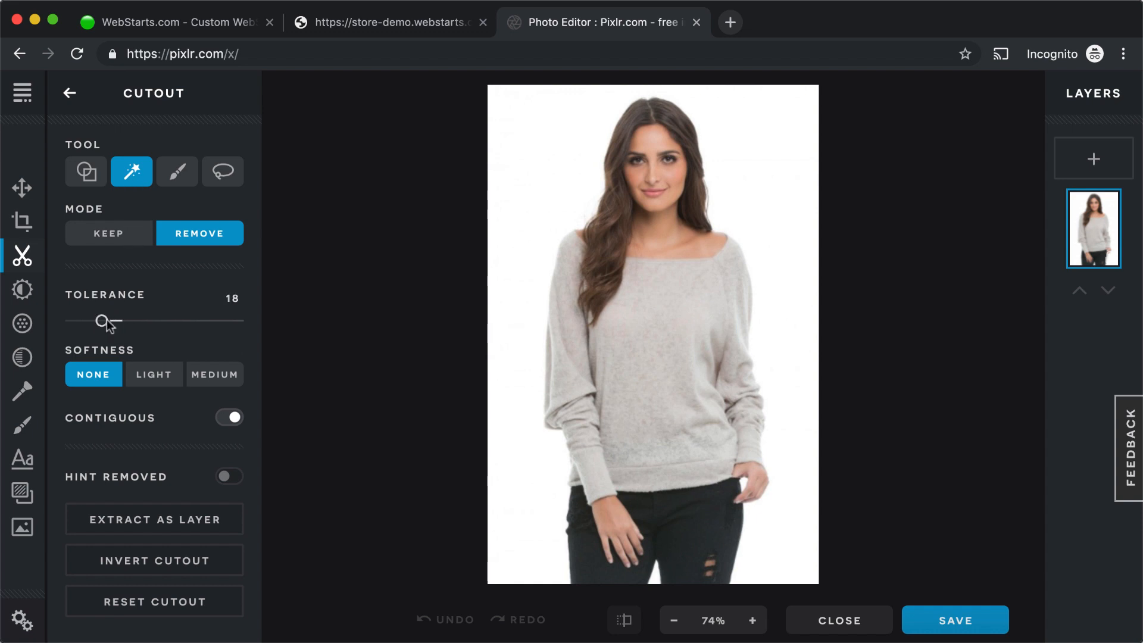
click(154, 374)
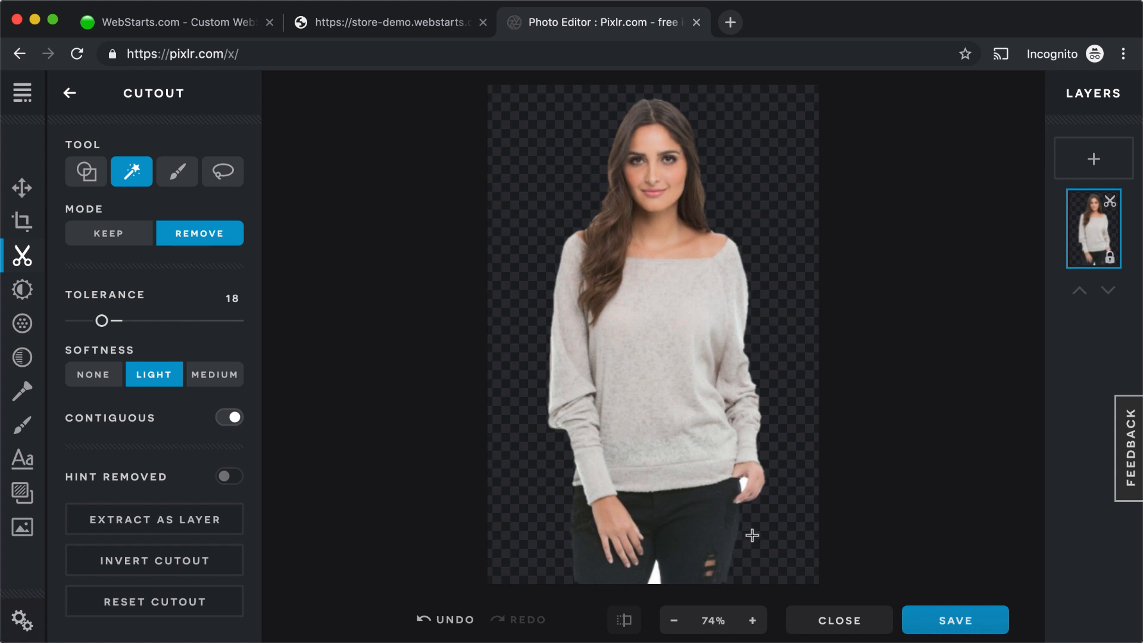
mouse_move(631, 505)
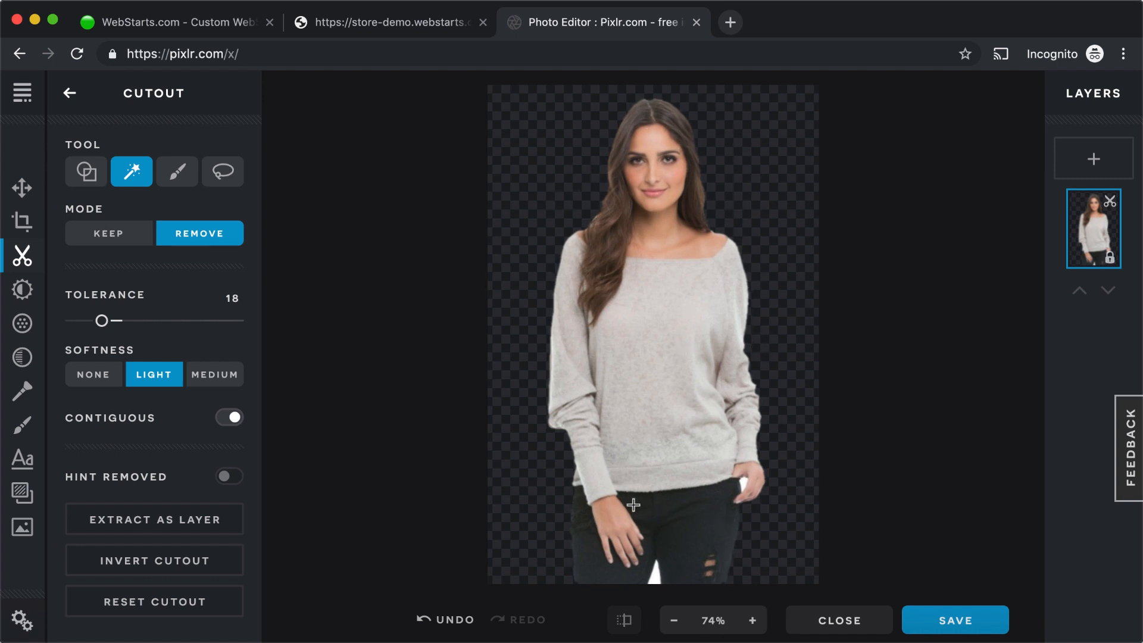
- Crop the cut-out photo to the woman's upper body and download it as a PNG
click(21, 222)
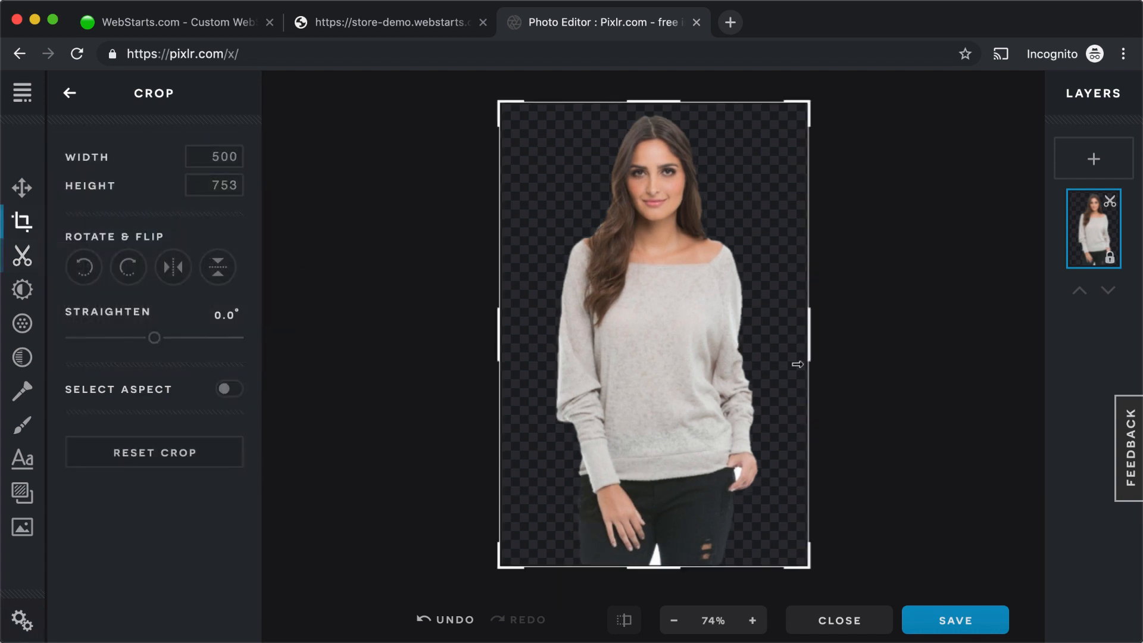
drag(652, 559, 652, 356)
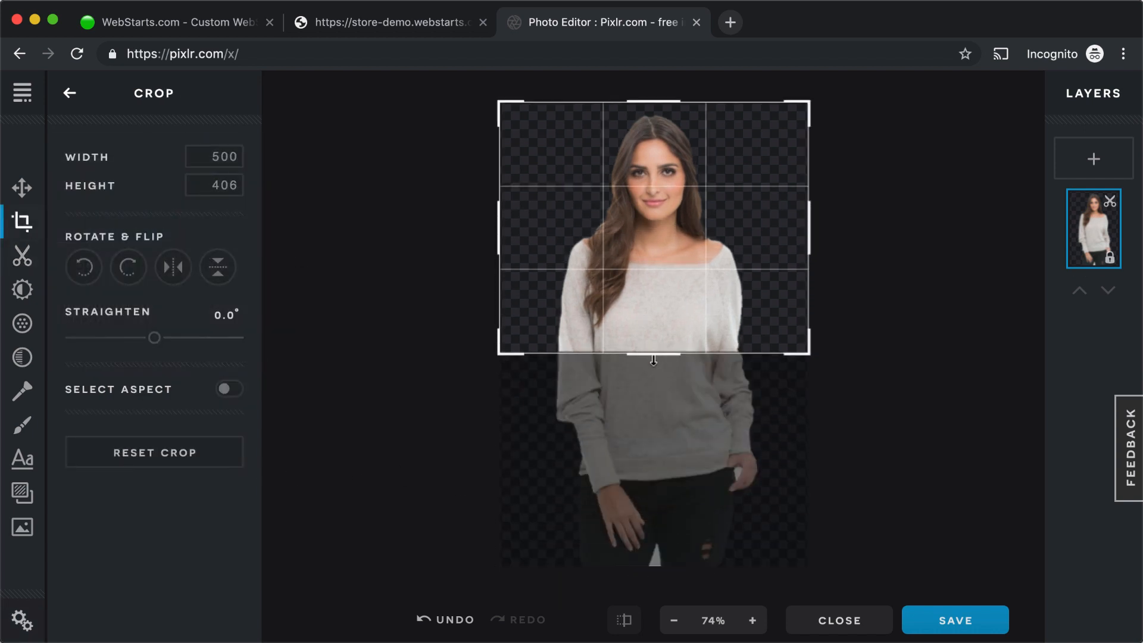
click(955, 620)
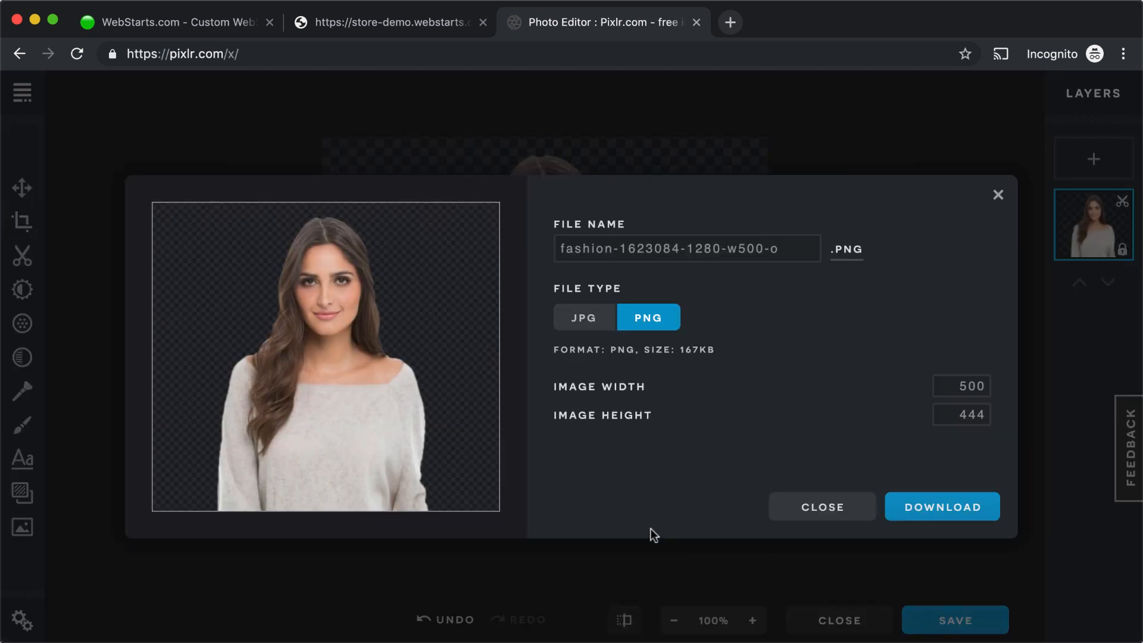
click(941, 507)
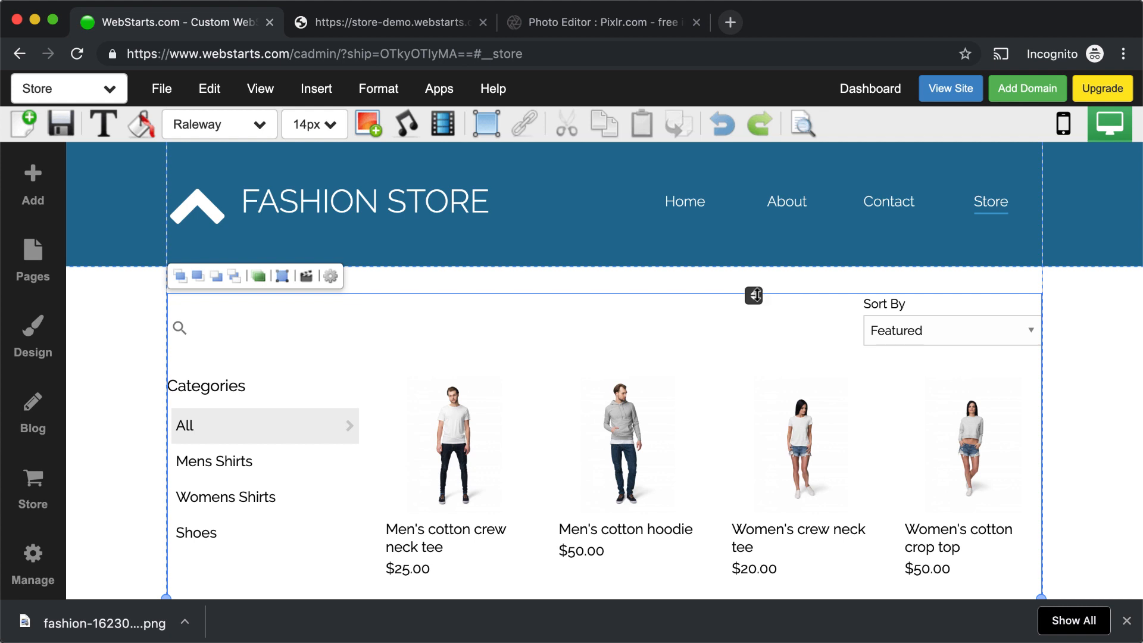
- Drag the store product section lower on the Store page to open empty space under the header
drag(752, 295, 752, 347)
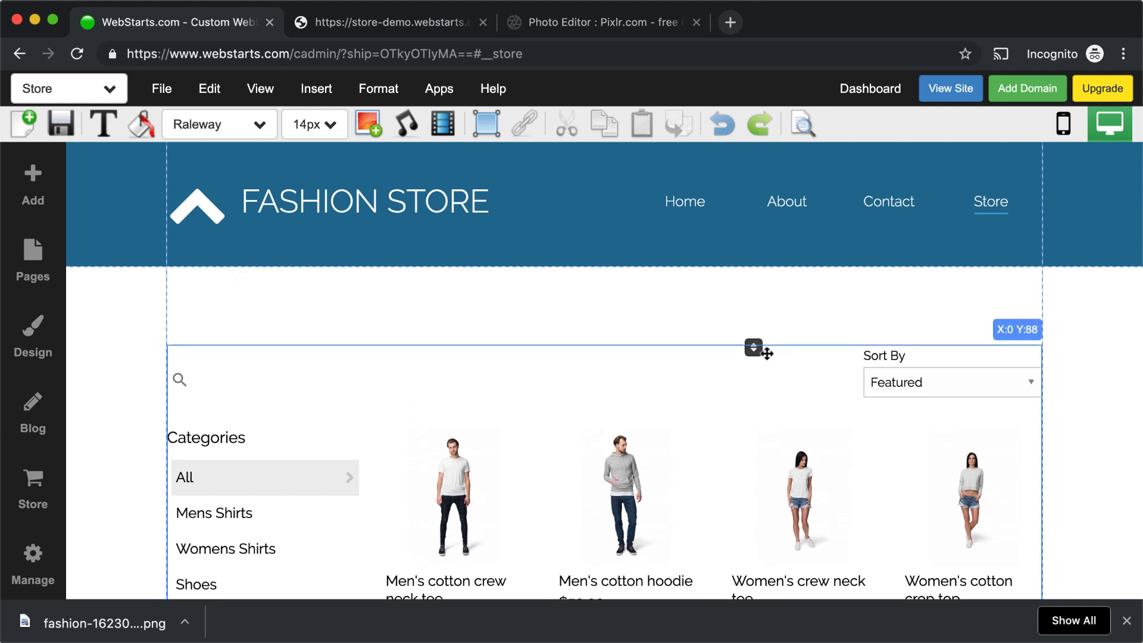
drag(753, 346, 752, 476)
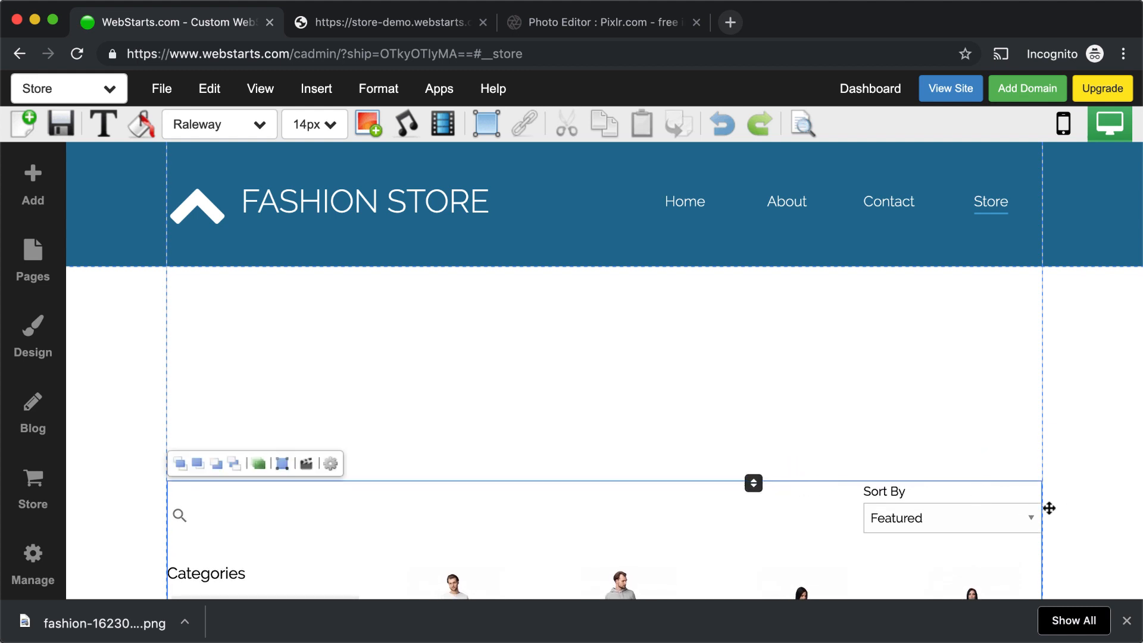
- Give the grey strip below the header a dark red background colour
click(485, 122)
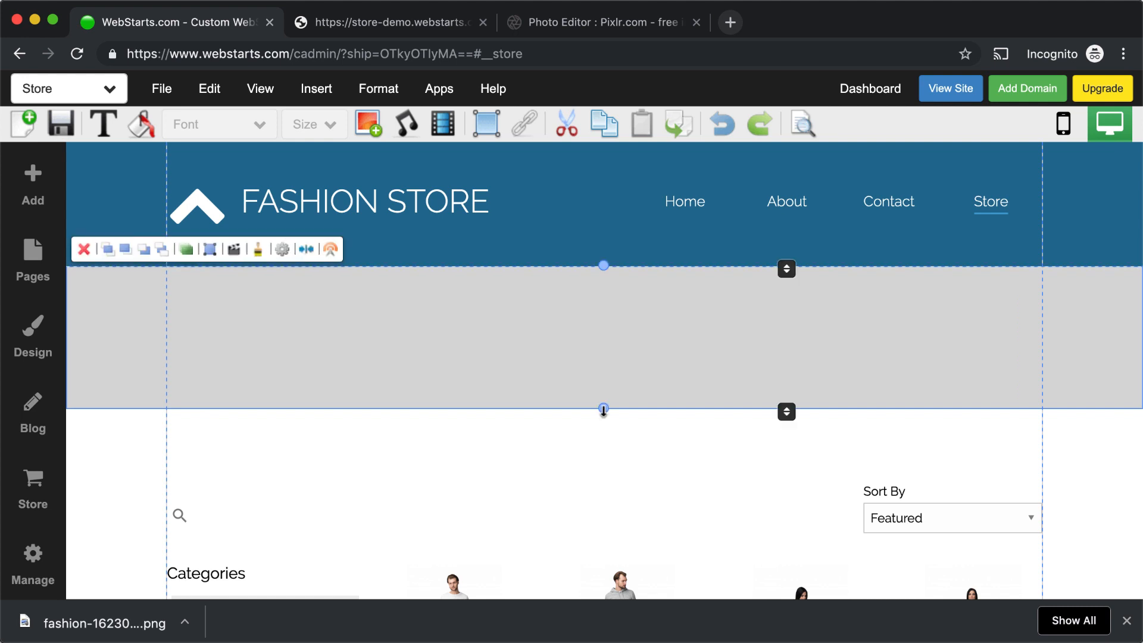
click(140, 123)
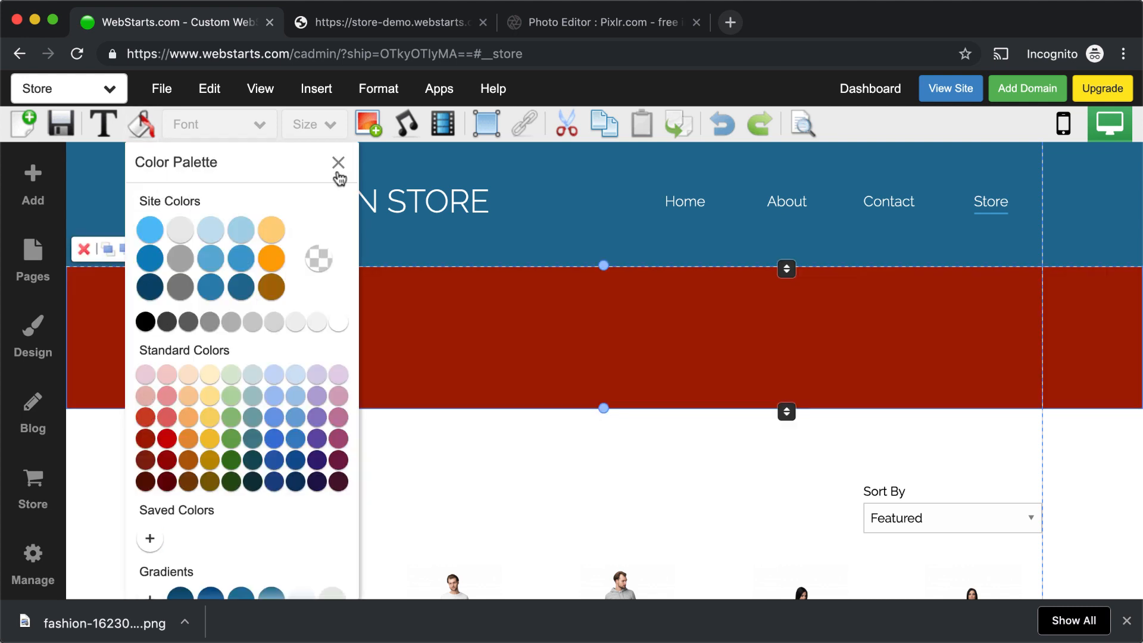
click(338, 162)
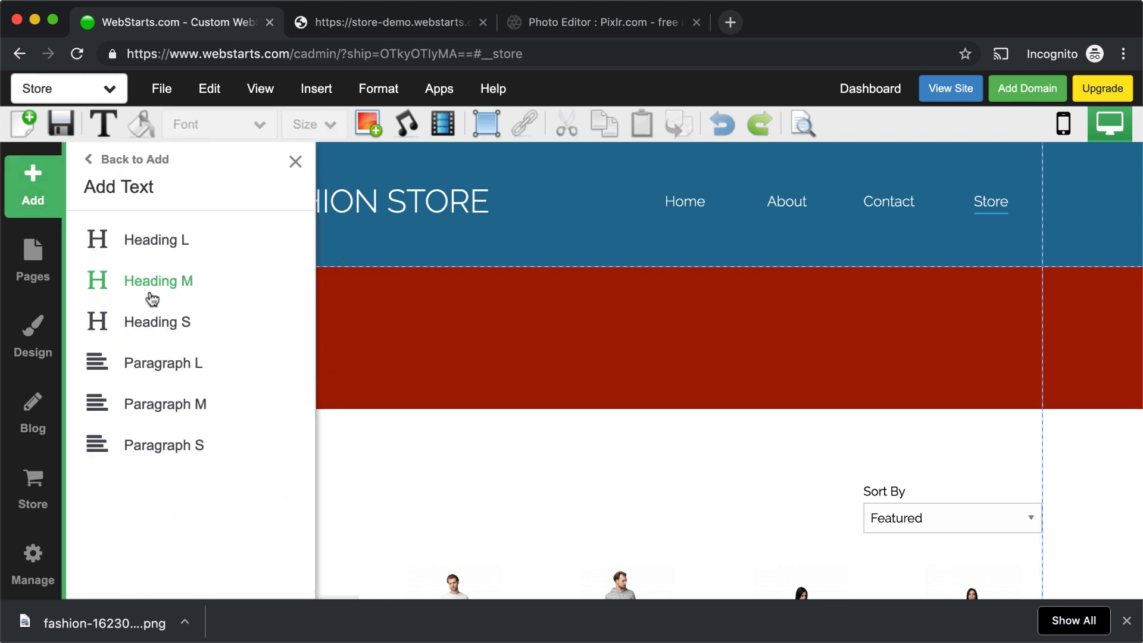
- Place a Heading M in the red strip and set its text to 'Memorial Day Sale 50% Off'
click(158, 281)
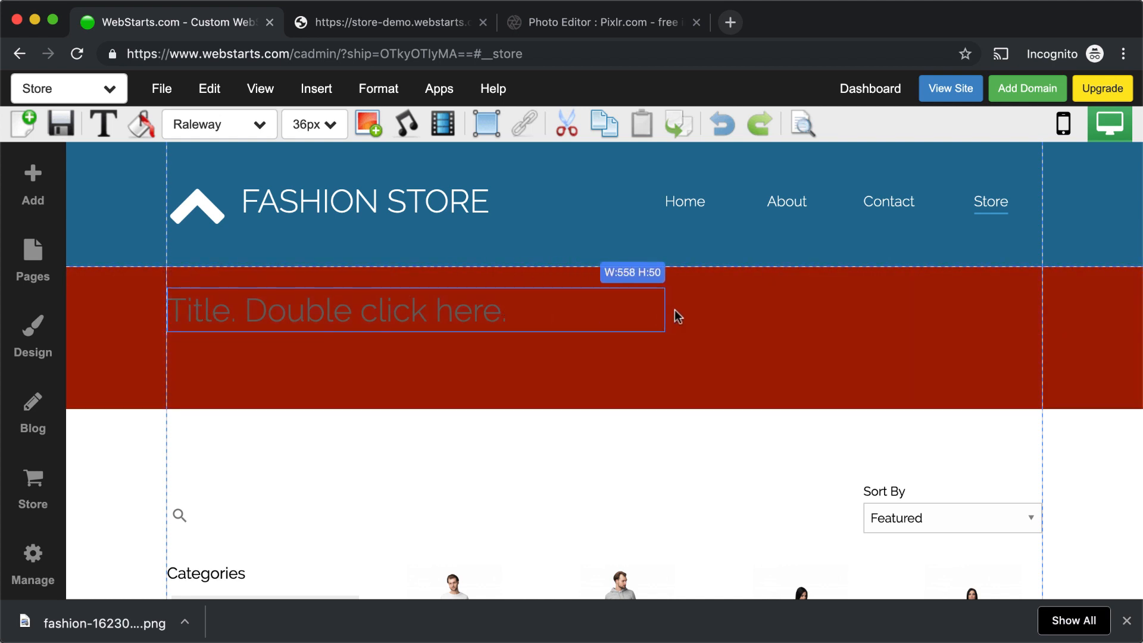
click(414, 309)
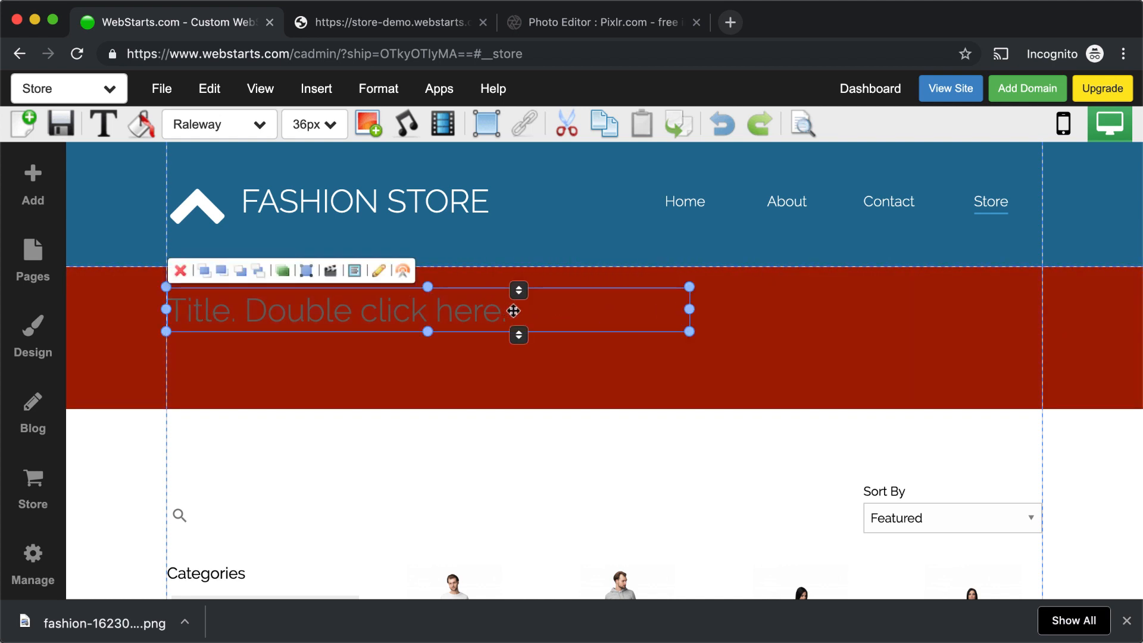
click(140, 123)
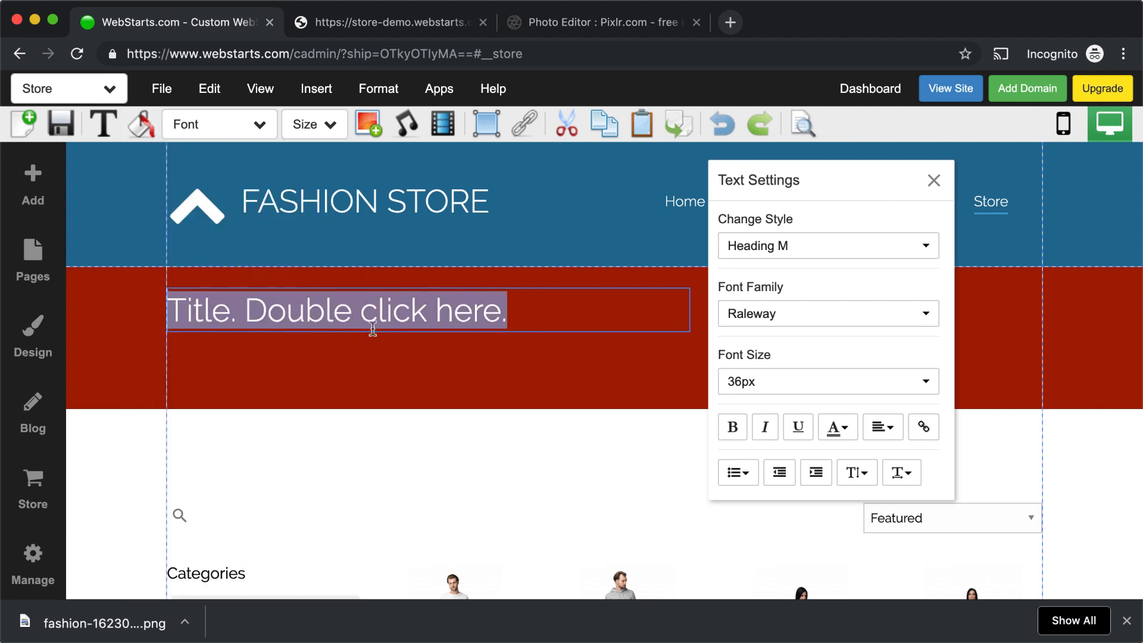
text(Mem)
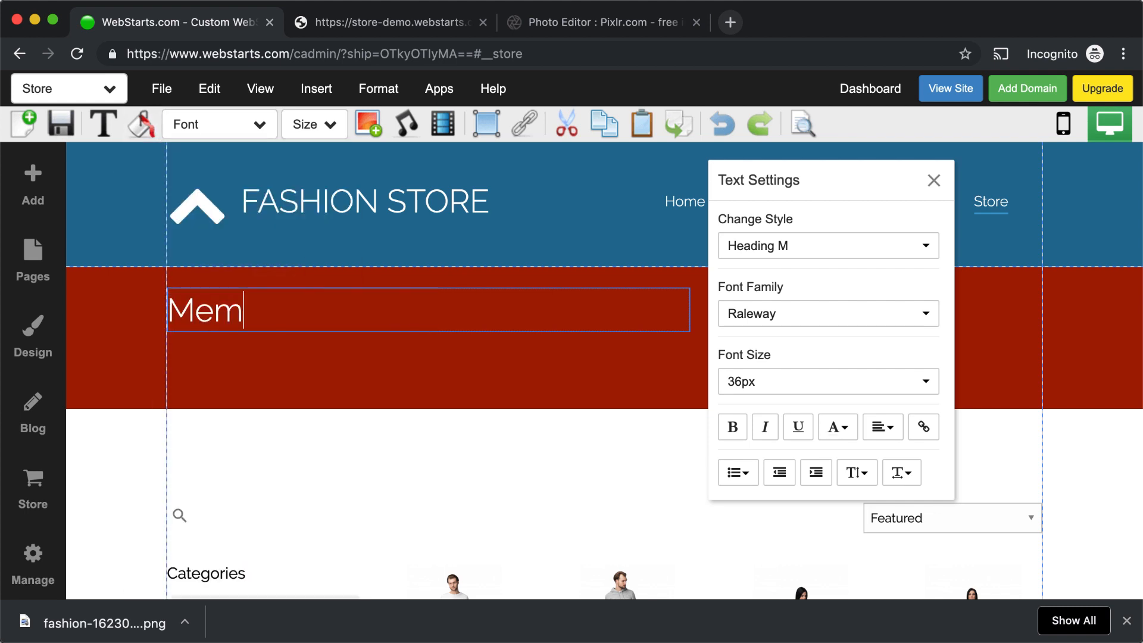
text(orial Day Sale)
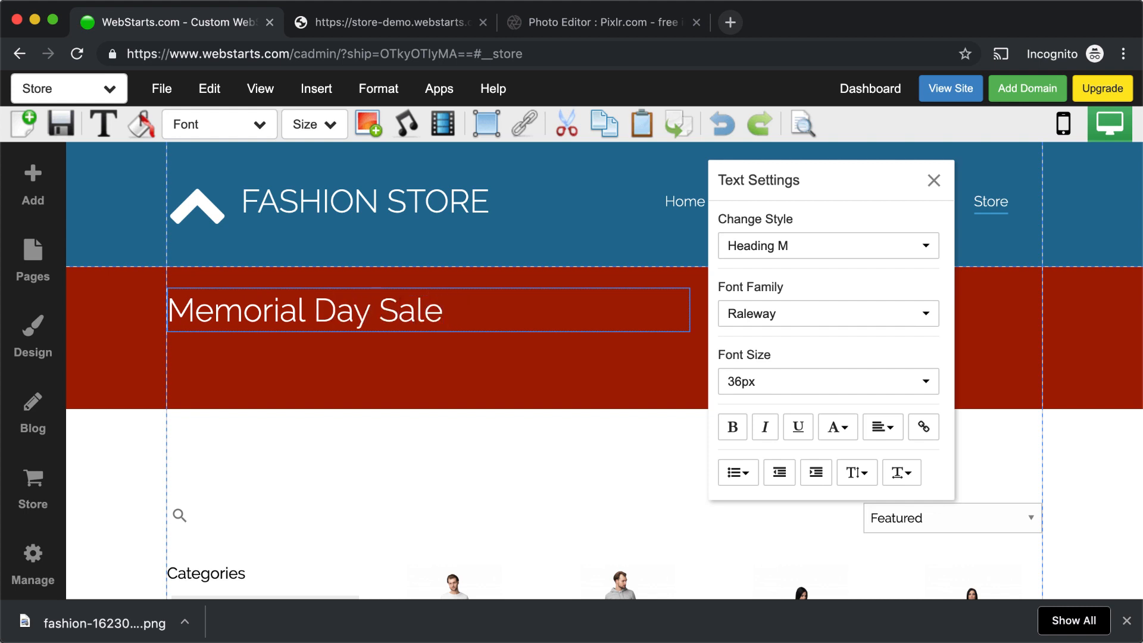
text(50%)
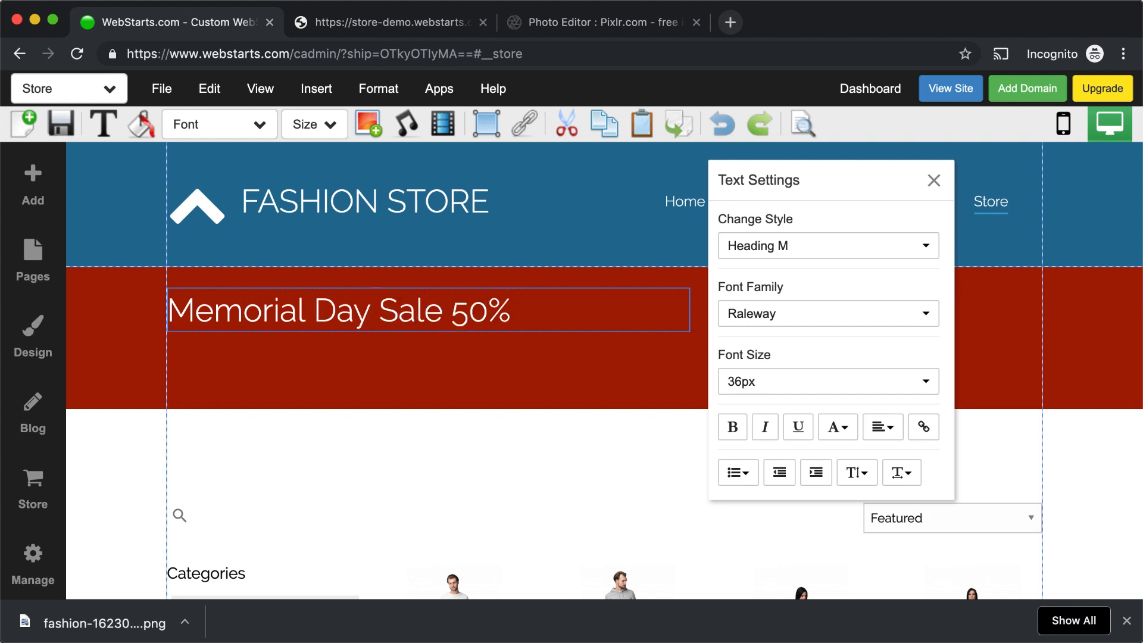
text(Off)
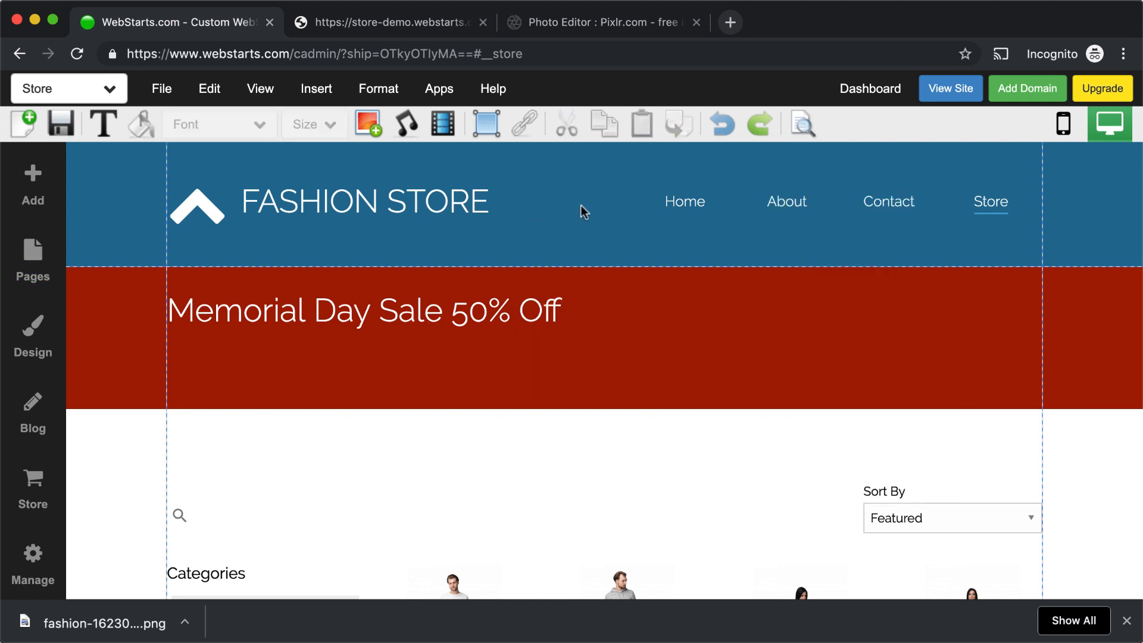
- Move the cut-out woman photo onto the right of the red strip, shrink it and rest it on the strip's bottom edge
click(367, 122)
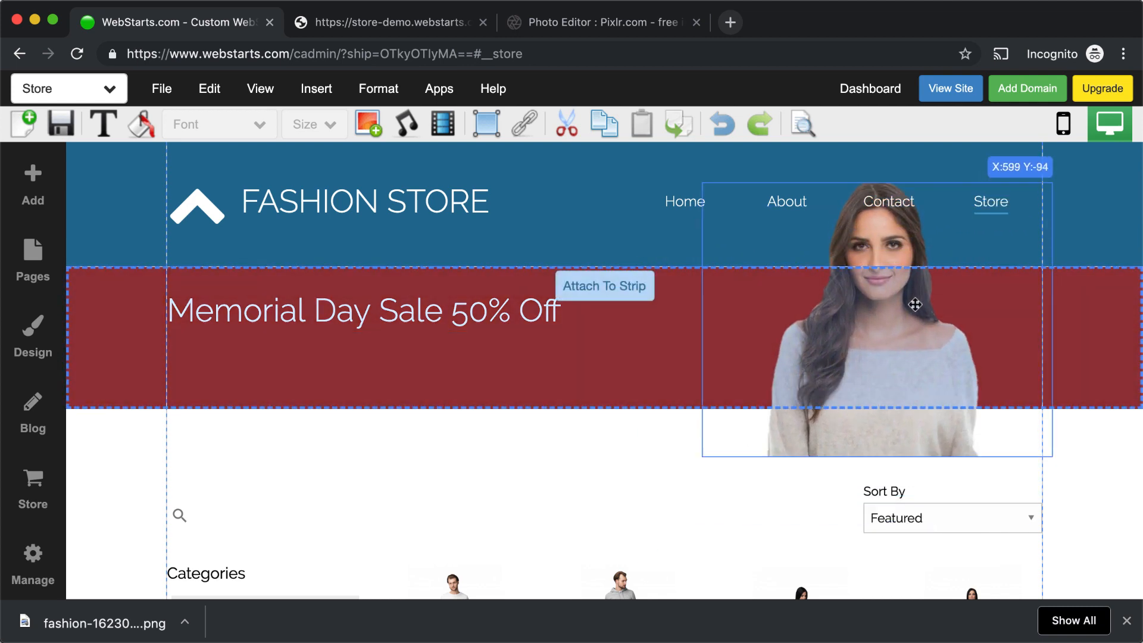
drag(913, 304, 762, 408)
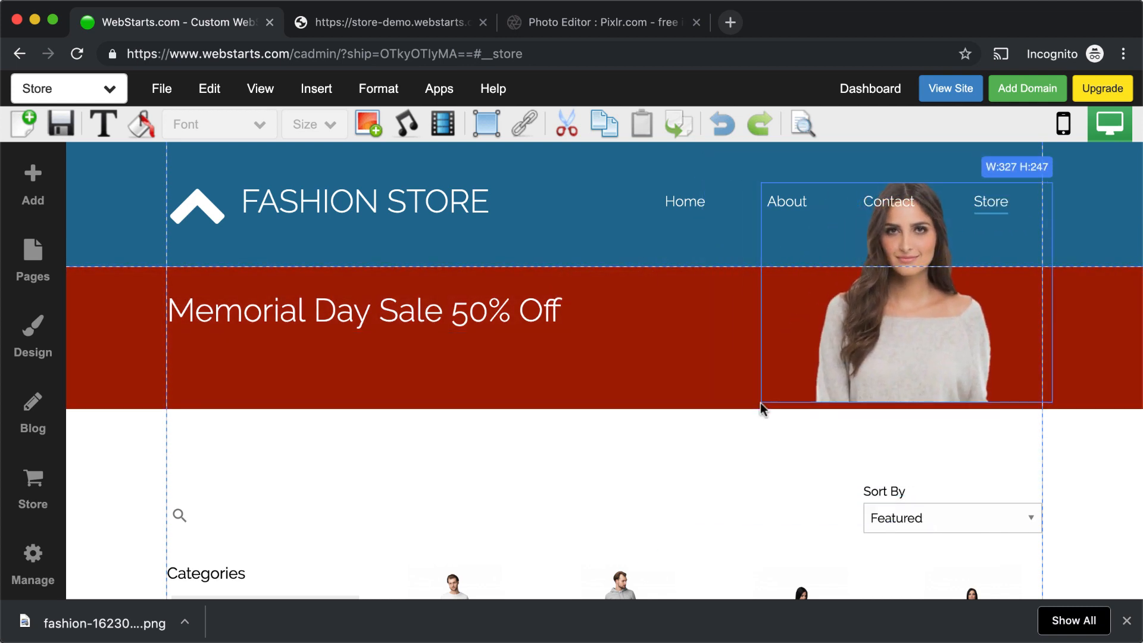
click(904, 306)
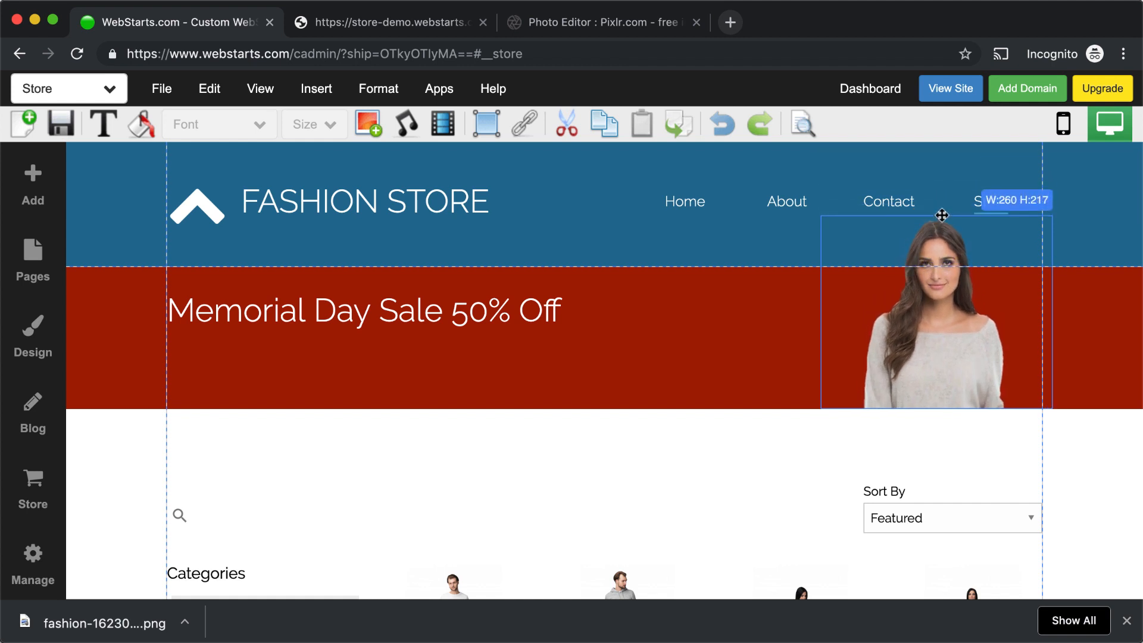
drag(941, 215, 826, 315)
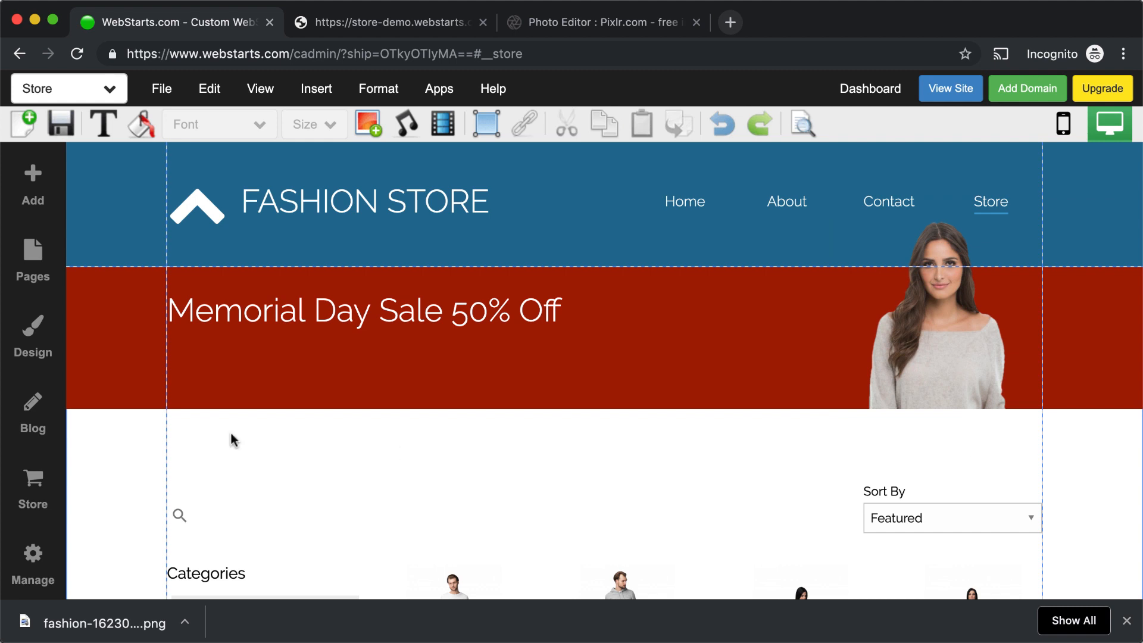
- Add a Button element onto the red sale strip and bring up its hyperlink dialog
click(33, 185)
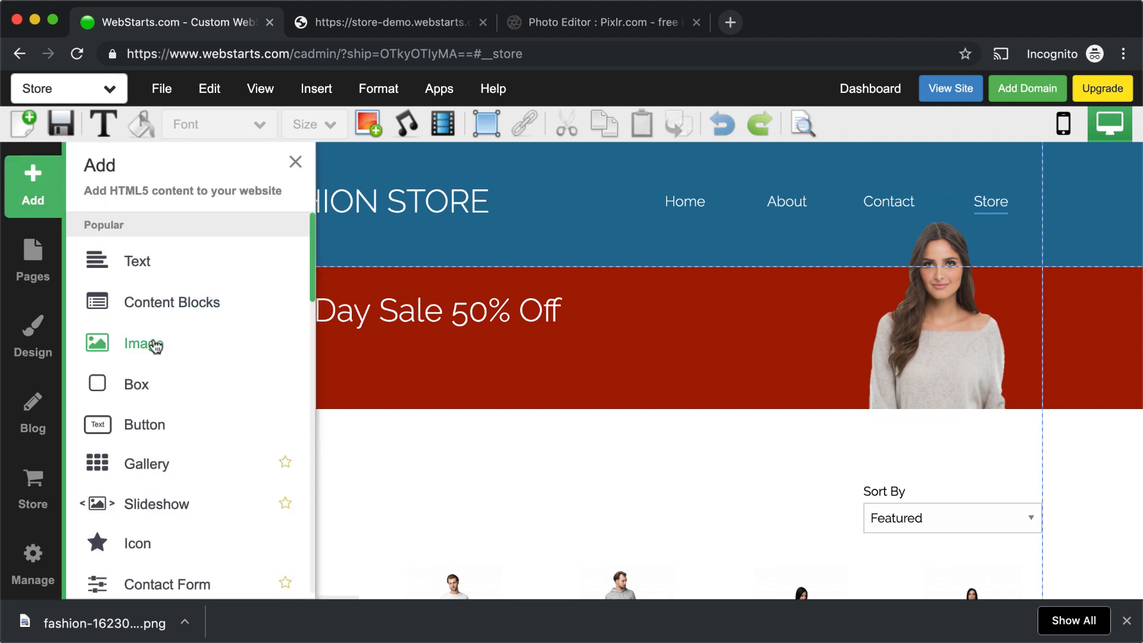
click(144, 424)
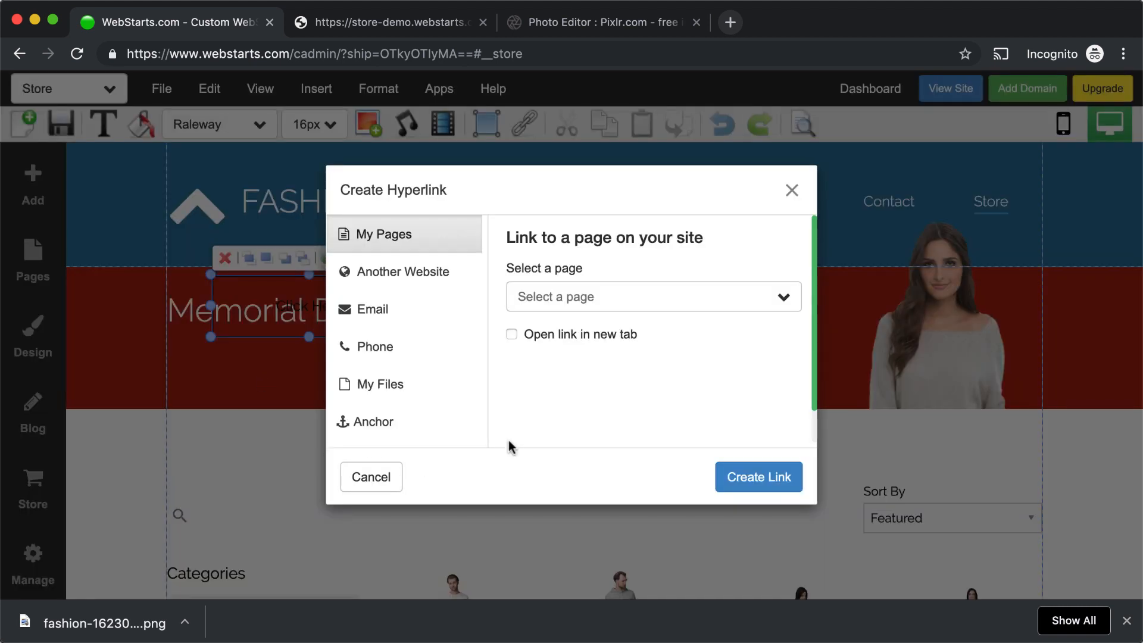
click(370, 476)
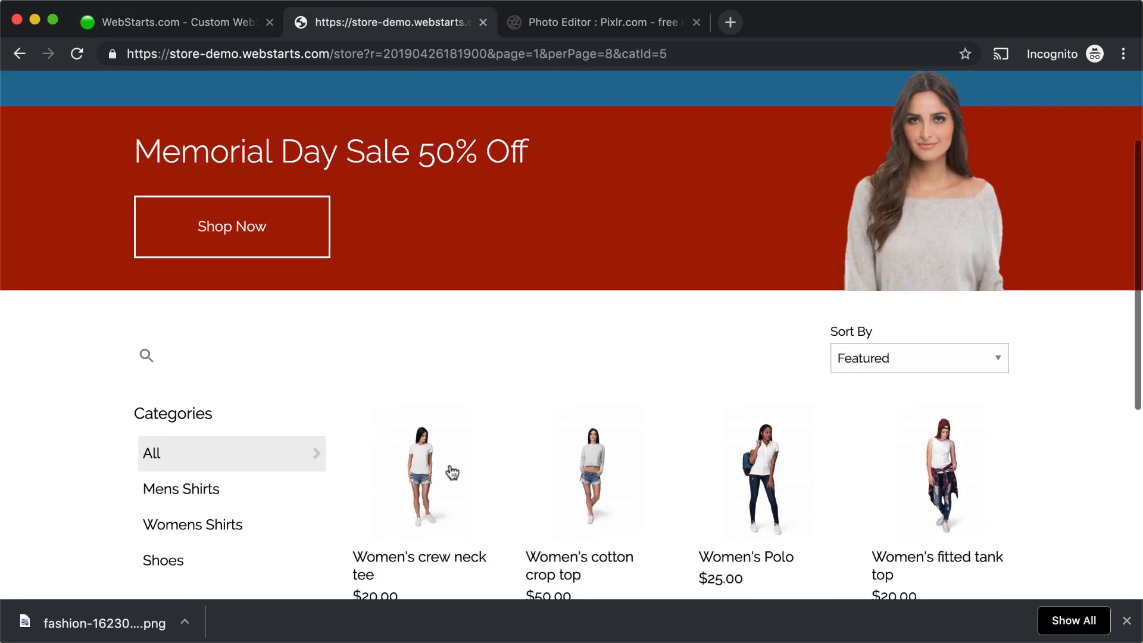
- Copy the live store category page's address and switch back to the WebStarts editor
click(193, 488)
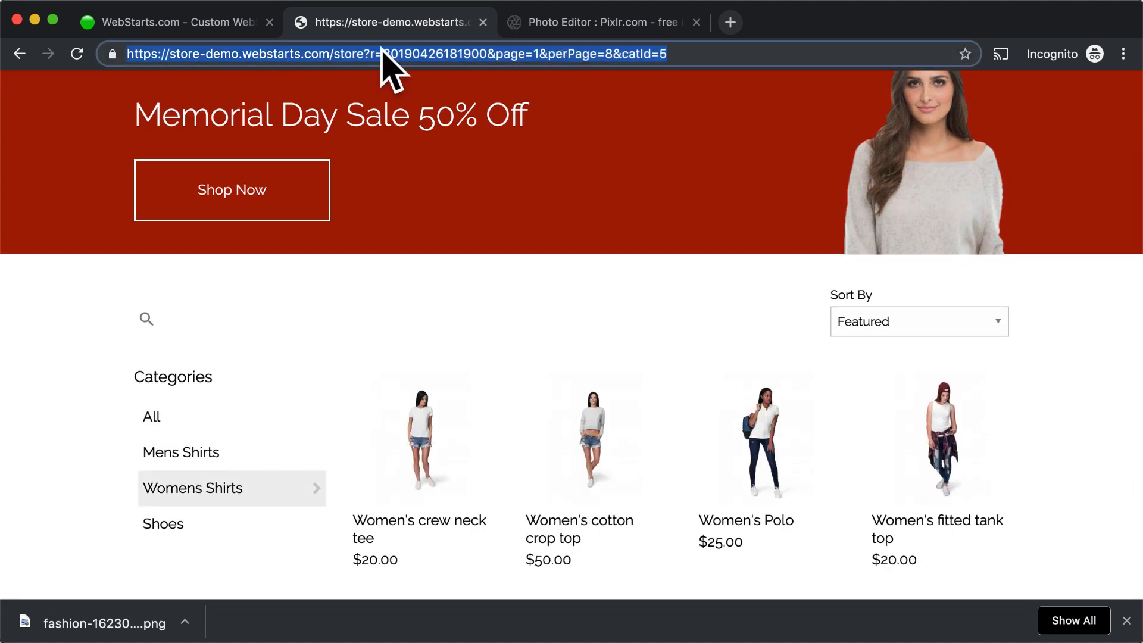
right_click(394, 53)
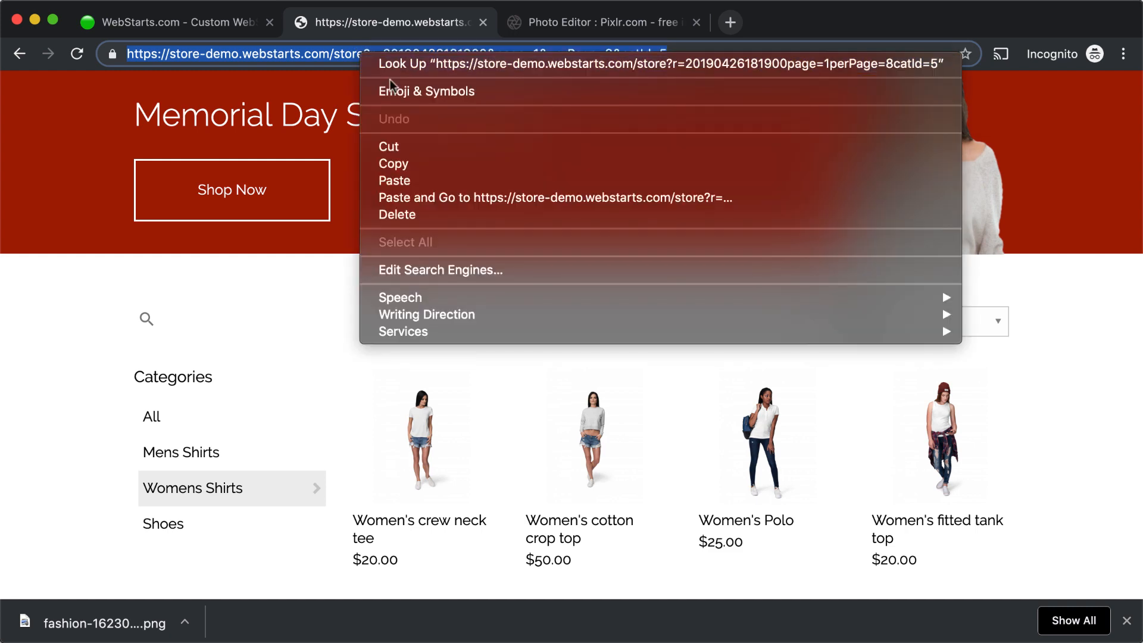
click(175, 21)
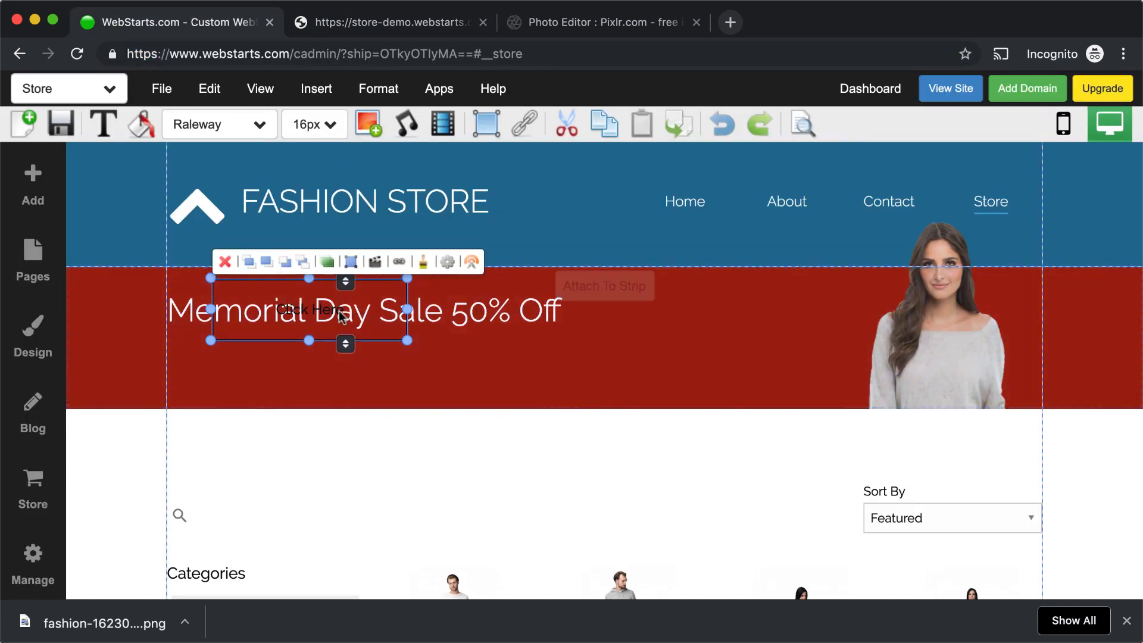
- Move the Click Here button below the sale heading and link it to the store page URL as an external website
drag(343, 309, 278, 365)
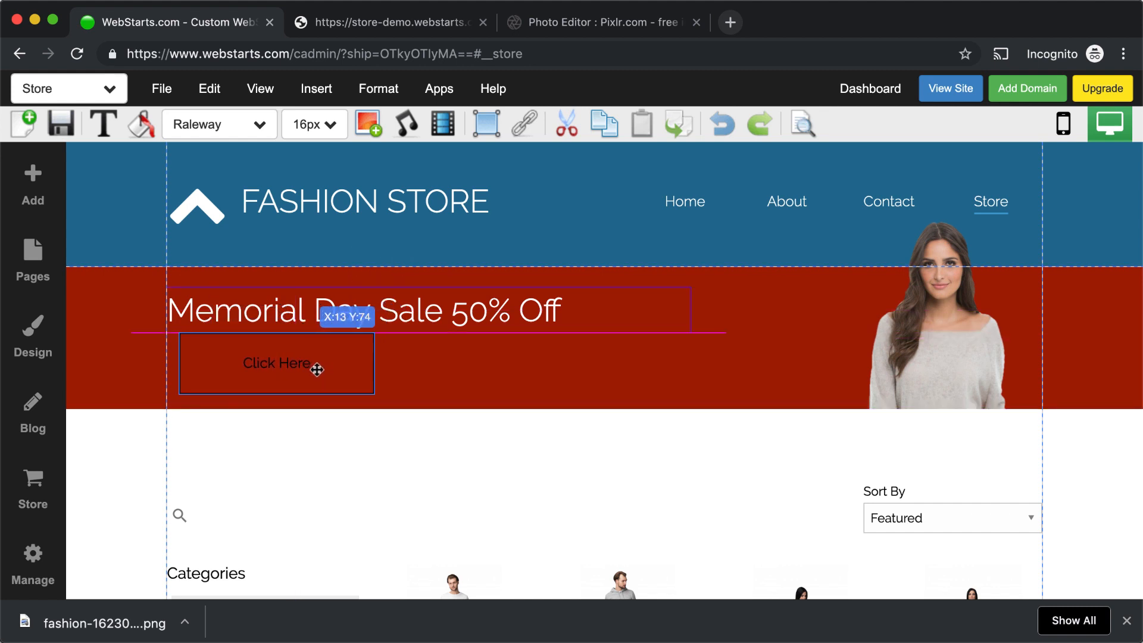
click(275, 363)
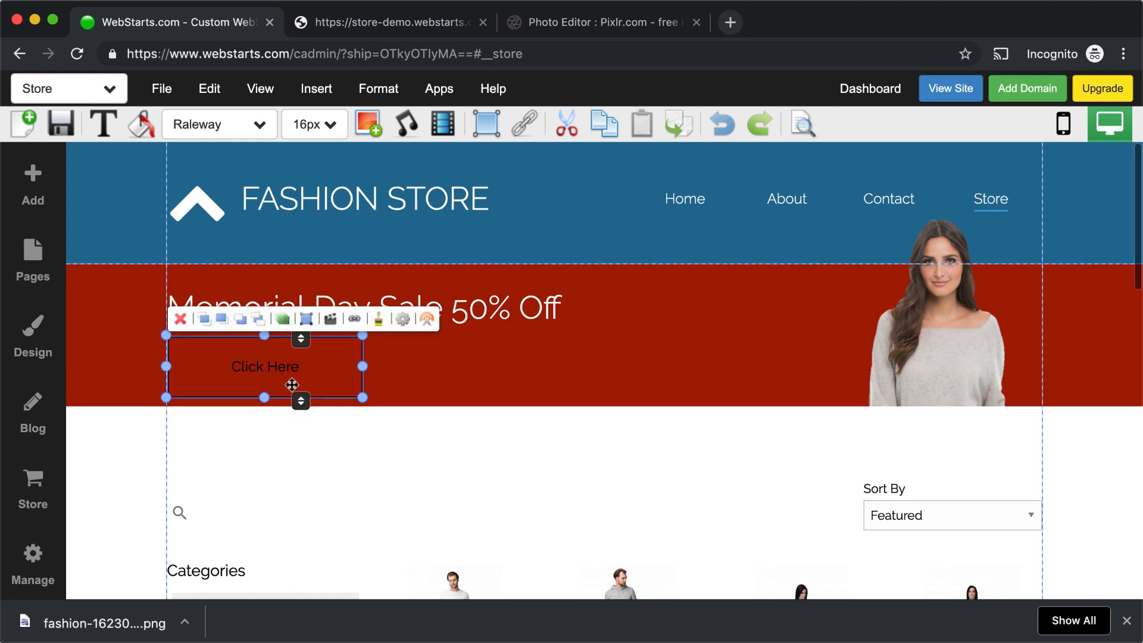
click(355, 319)
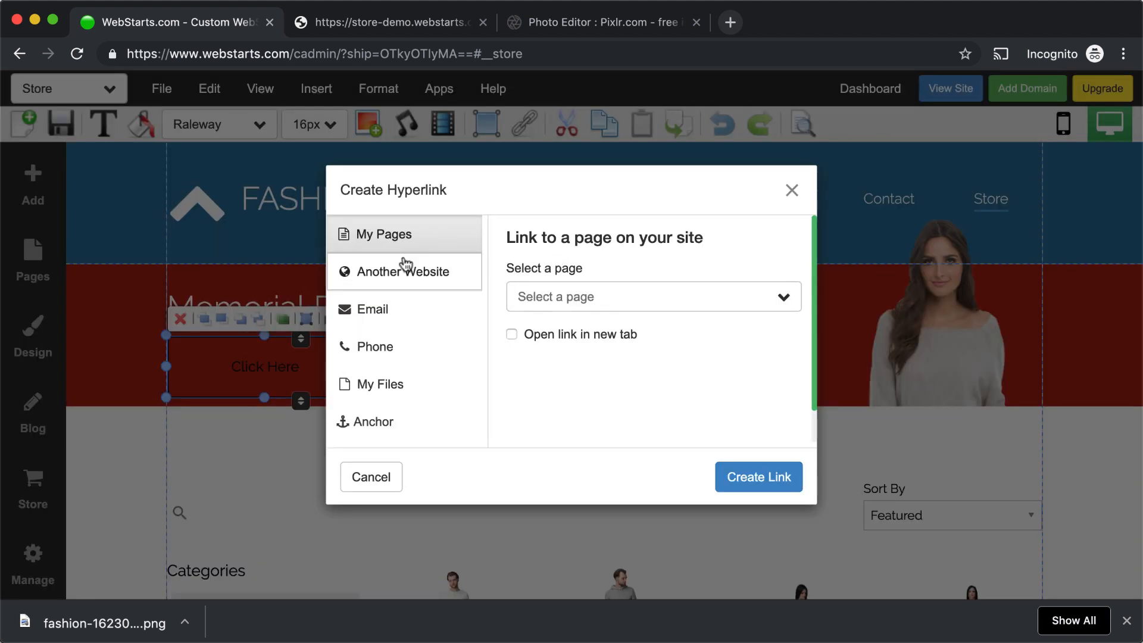
click(401, 271)
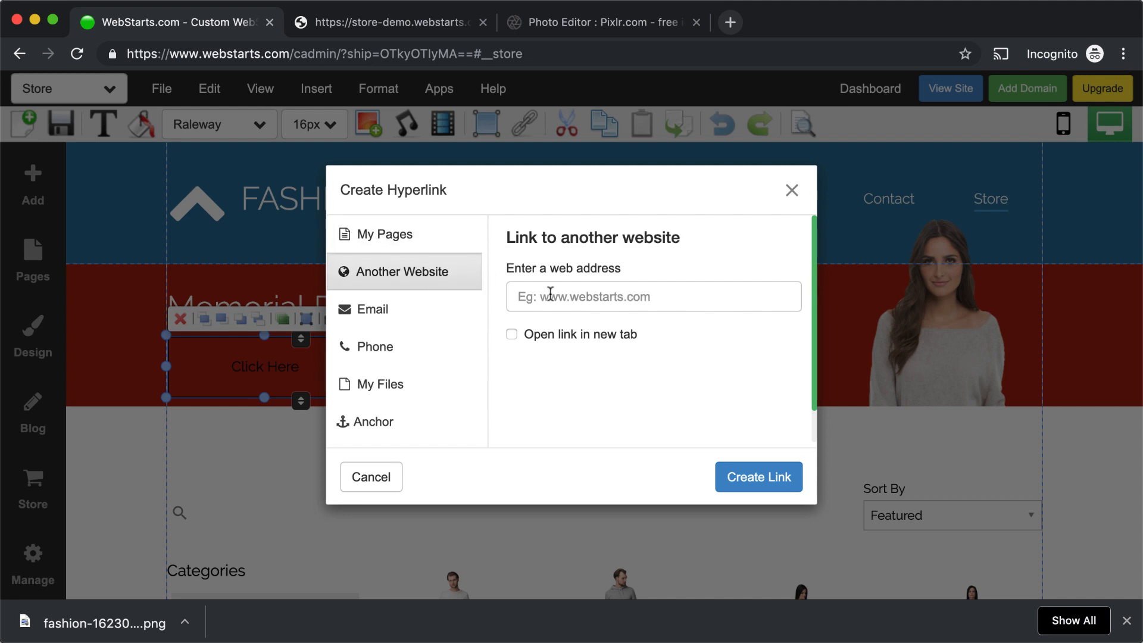
click(652, 297)
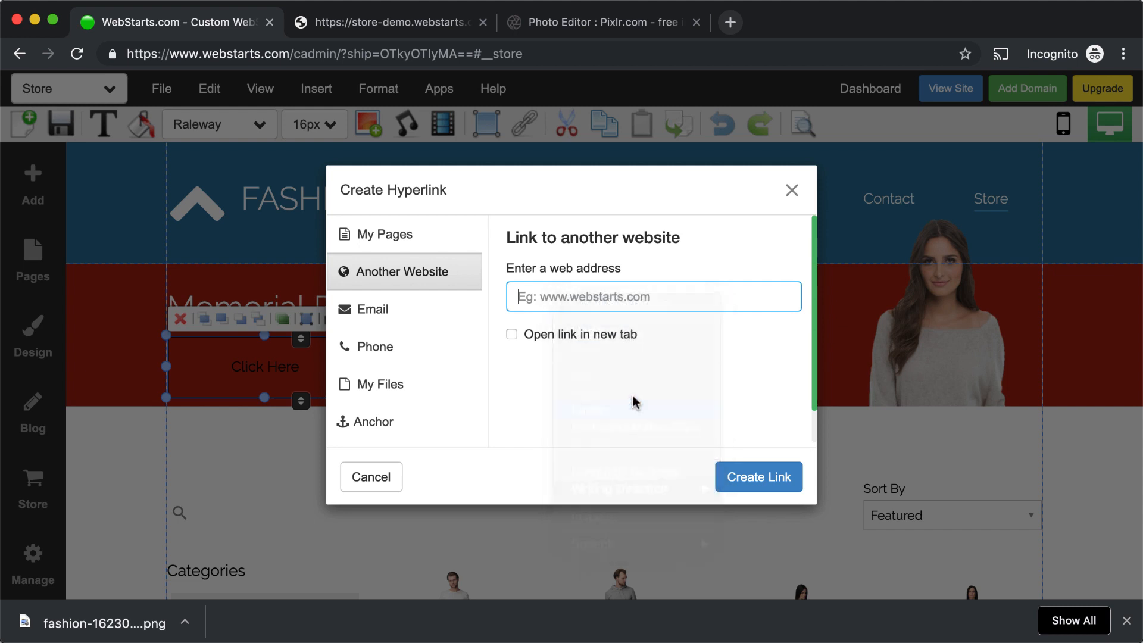
click(370, 476)
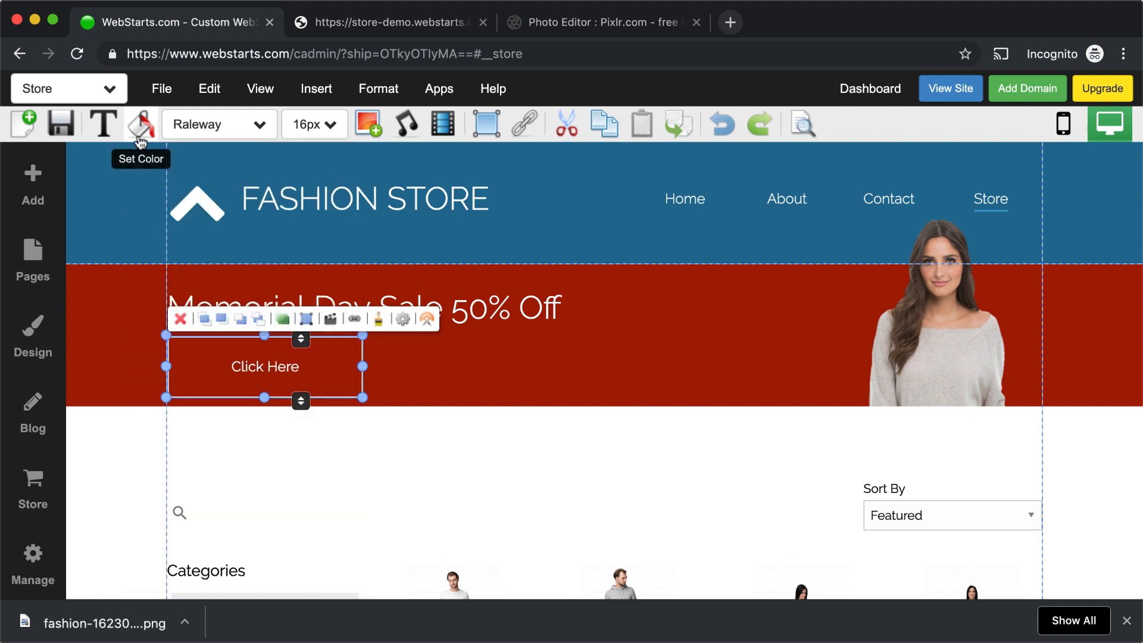
- Check the button's colour palette and leave it unchanged
click(140, 124)
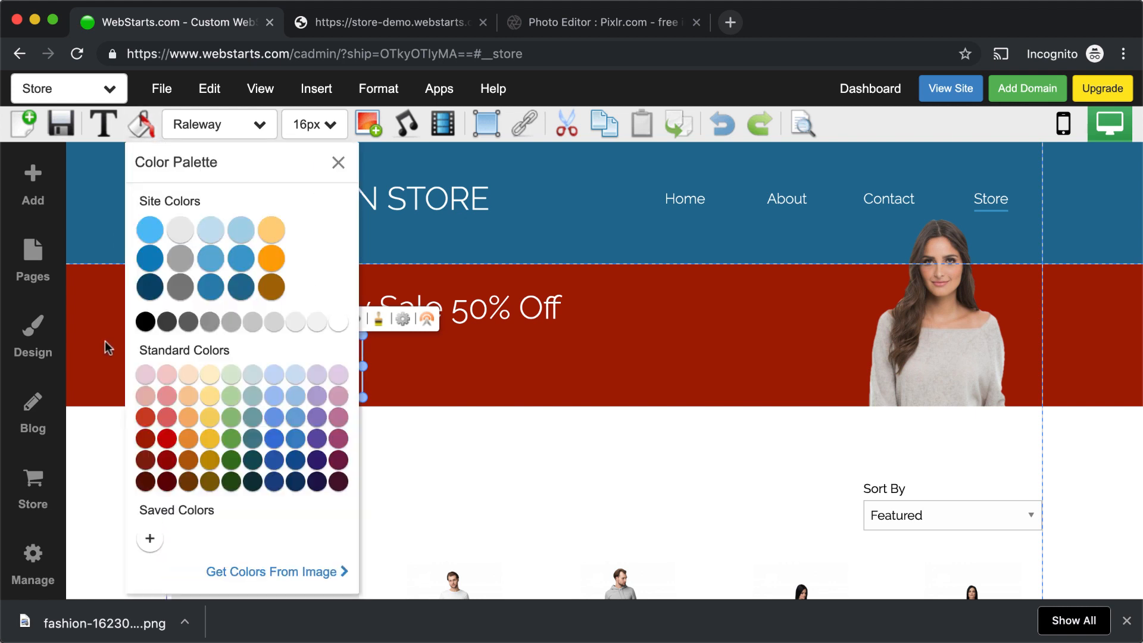
click(337, 163)
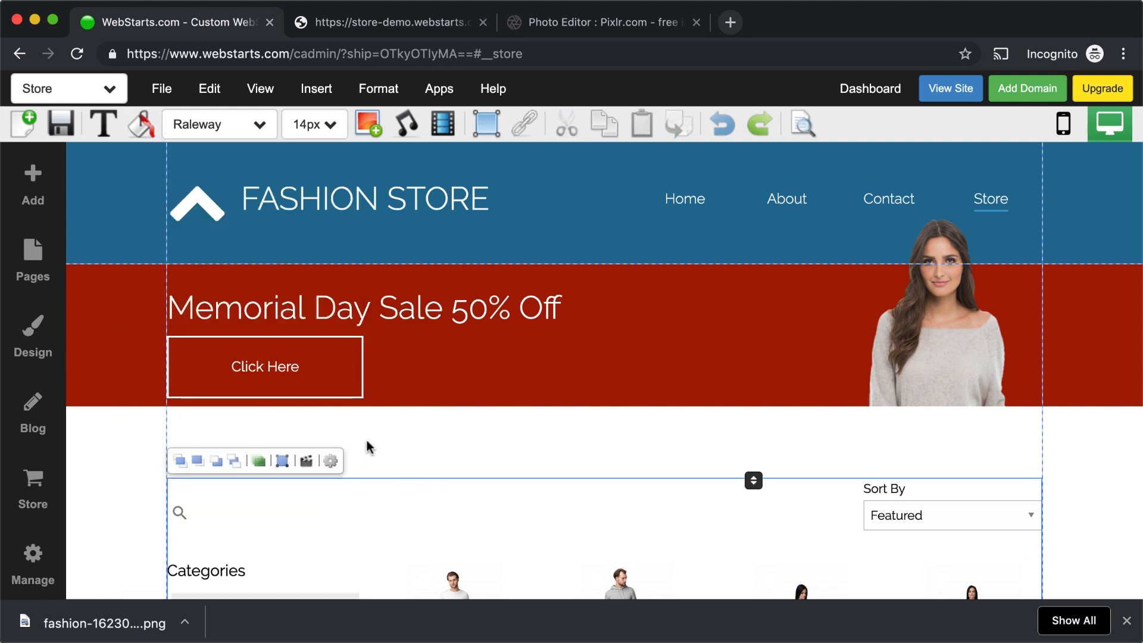
- Replace the button label Click Here with 'Shop Now' in the button settings
click(265, 367)
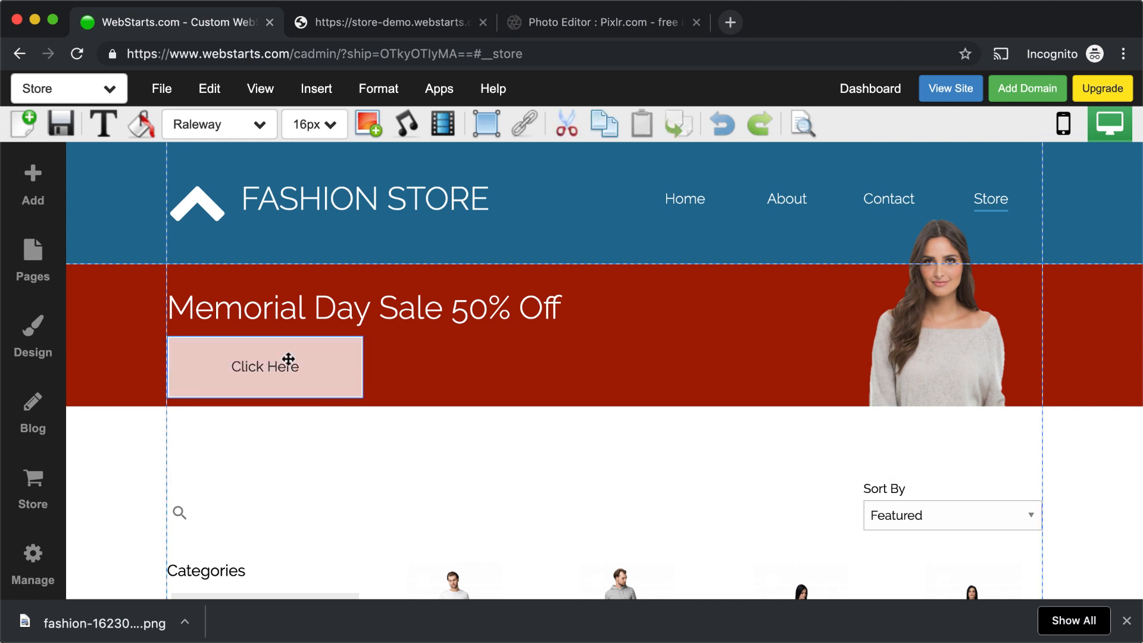
click(264, 365)
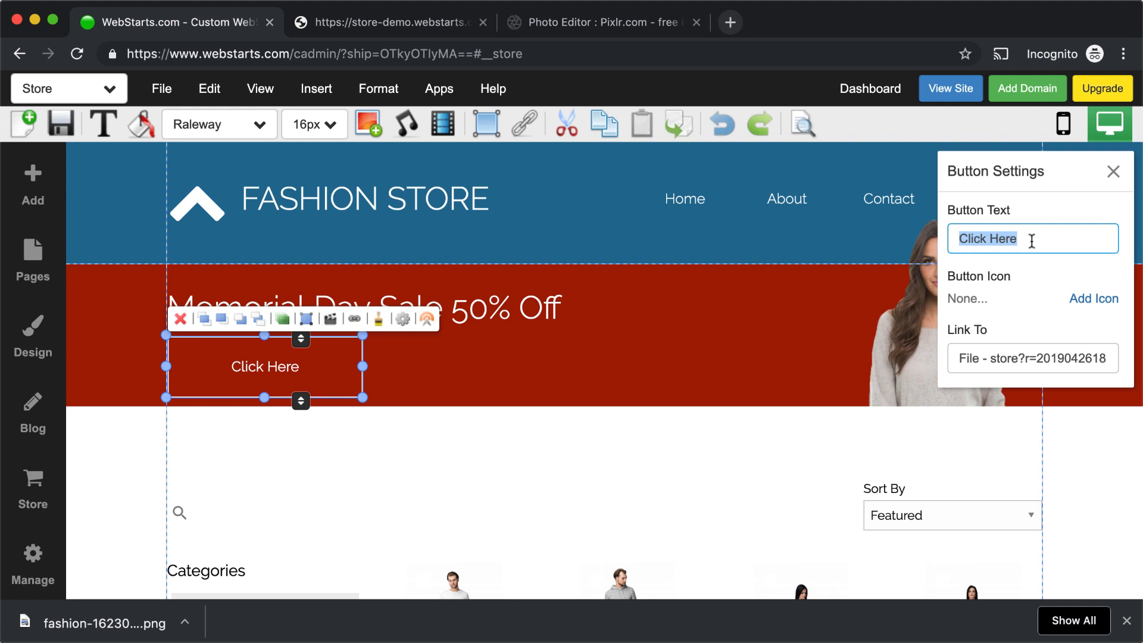
text(Shop NOw)
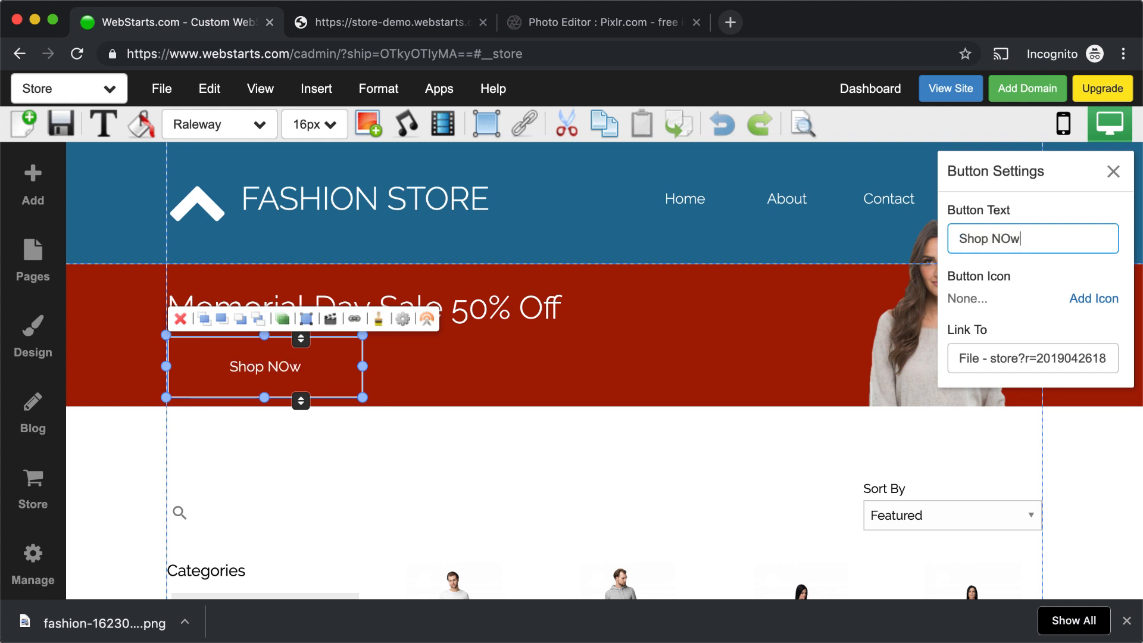
key(Backspace)
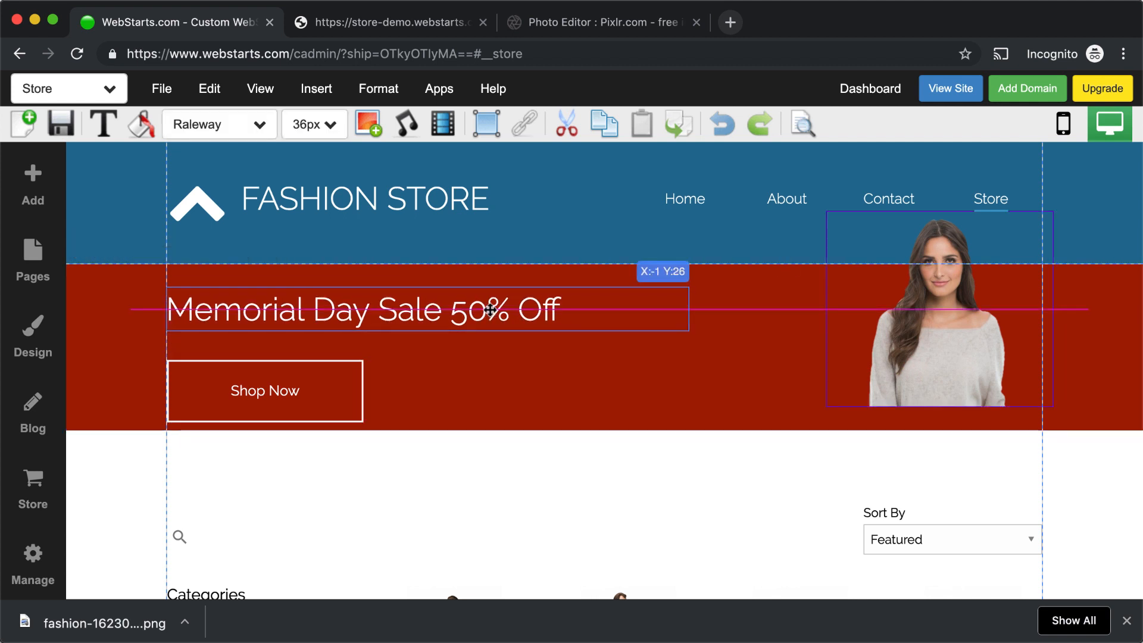
- Nudge the Shop Now button closer to the heading and reselect the sale heading
click(264, 391)
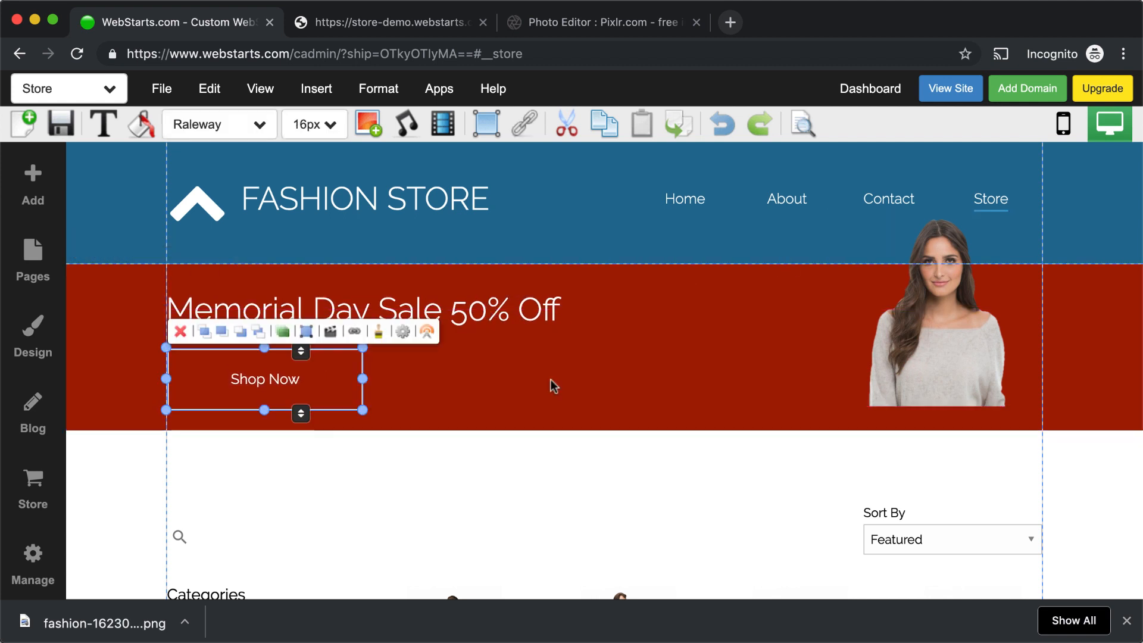
click(940, 343)
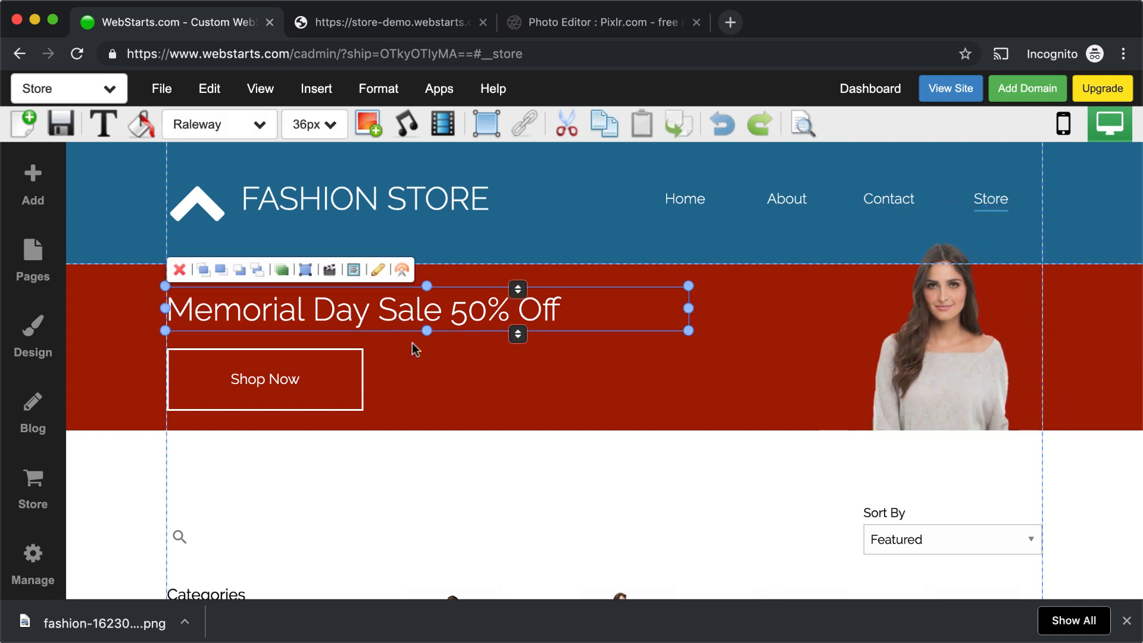
- Give the sale heading and Shop Now button entrance effects and set the red banner strip to Fade In
click(399, 271)
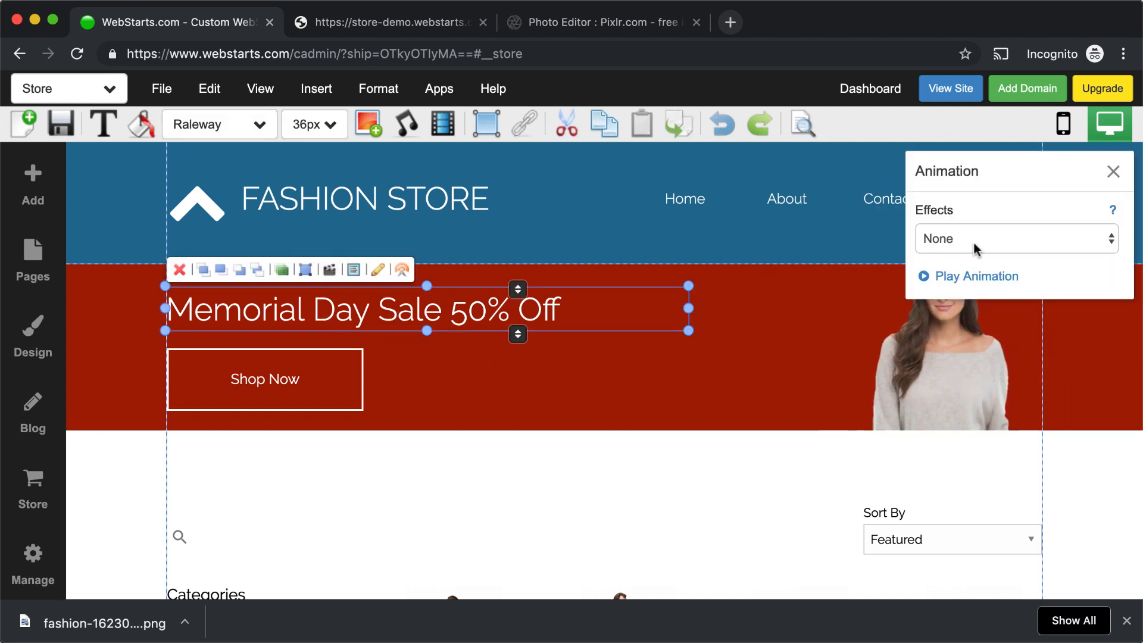
click(1015, 238)
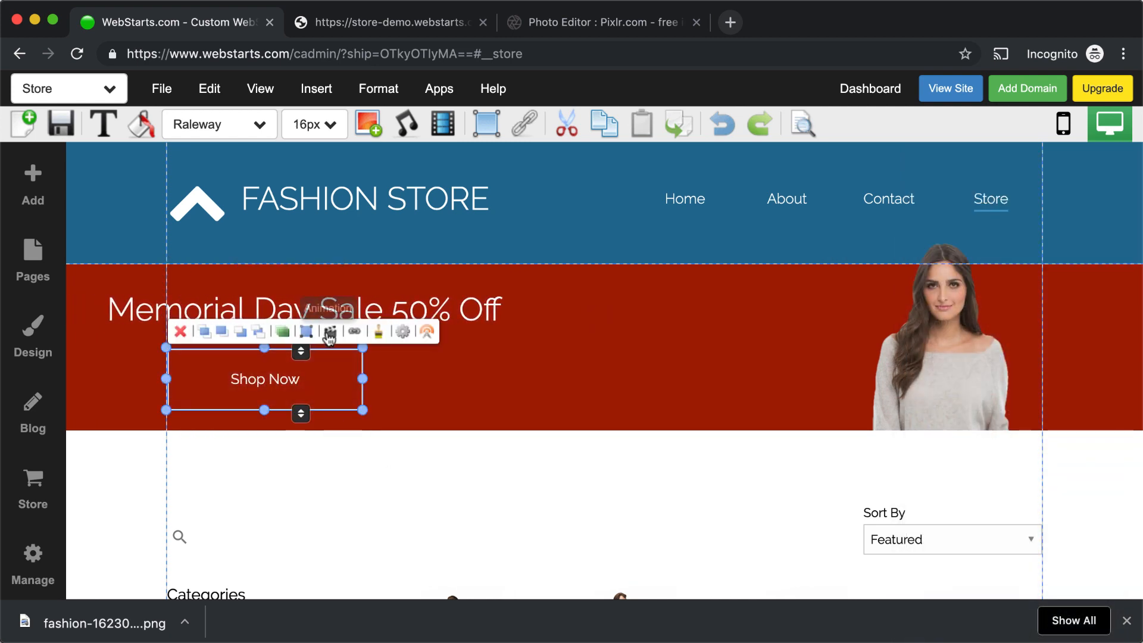
click(329, 332)
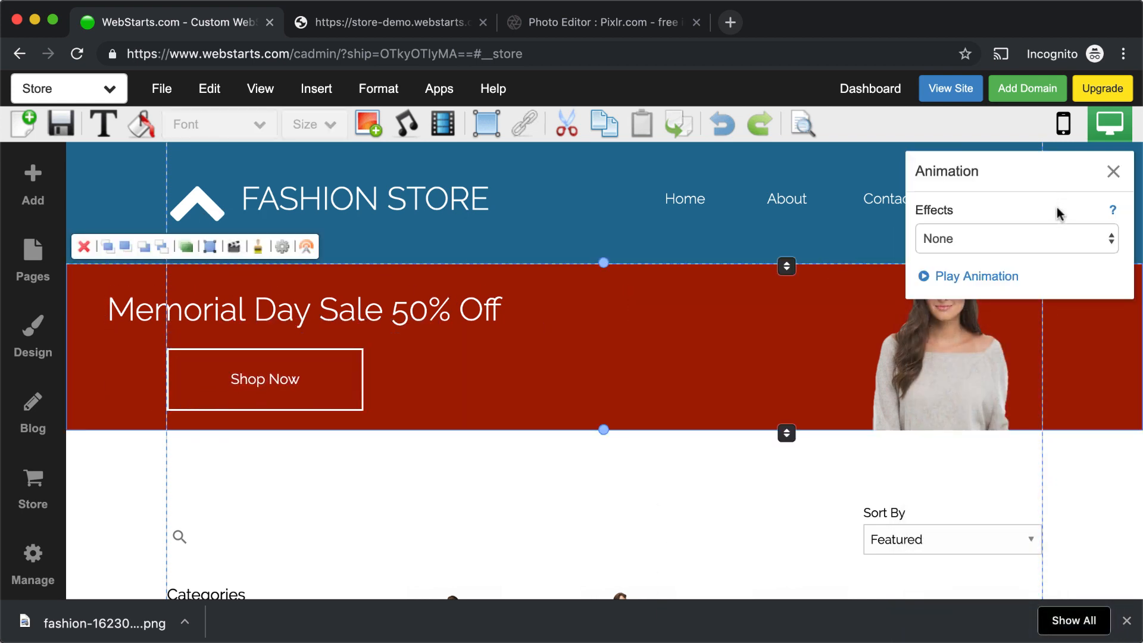
click(1013, 238)
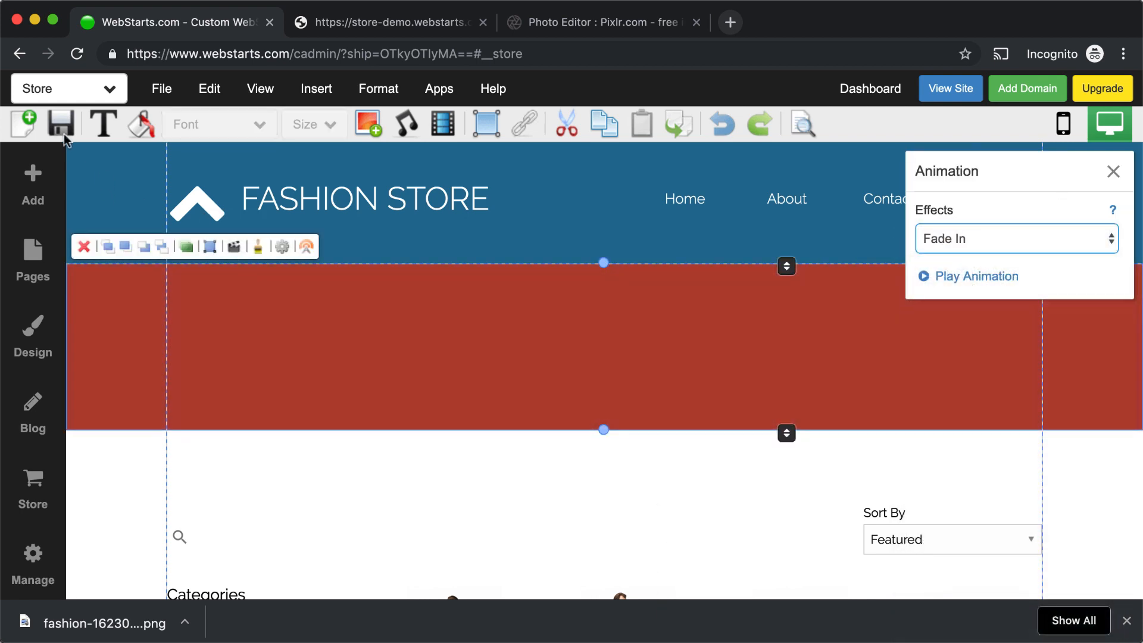
click(61, 123)
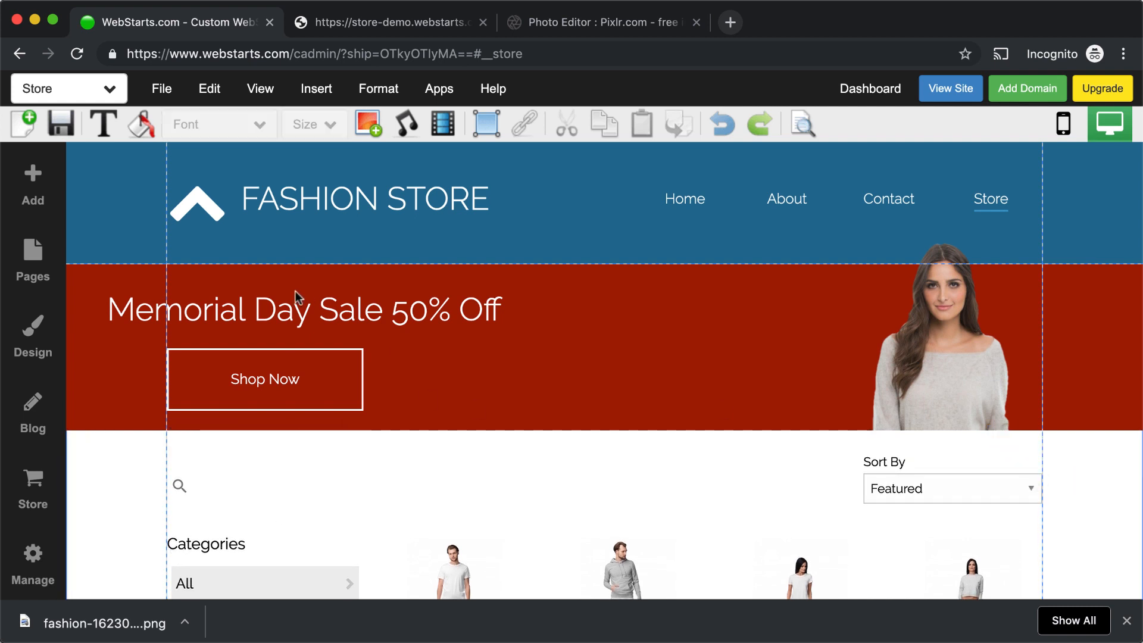
- Close the Animation panel, leaving the finished banner deselected in view
click(60, 123)
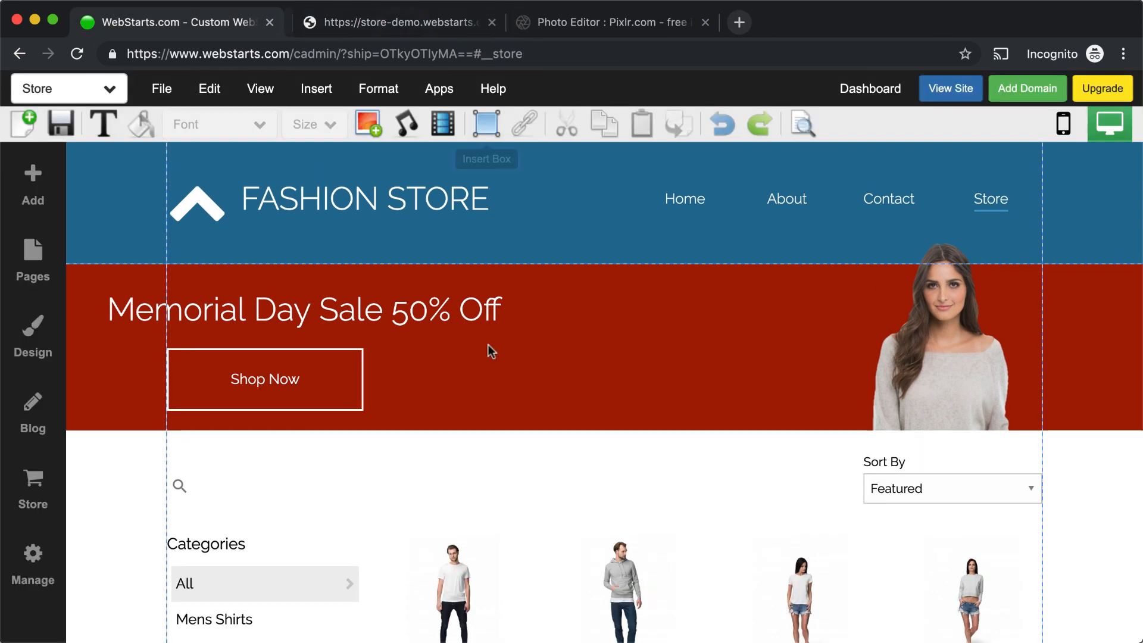
- Save the store page, preview the live site with the animated banner, and return to the editor
click(304, 310)
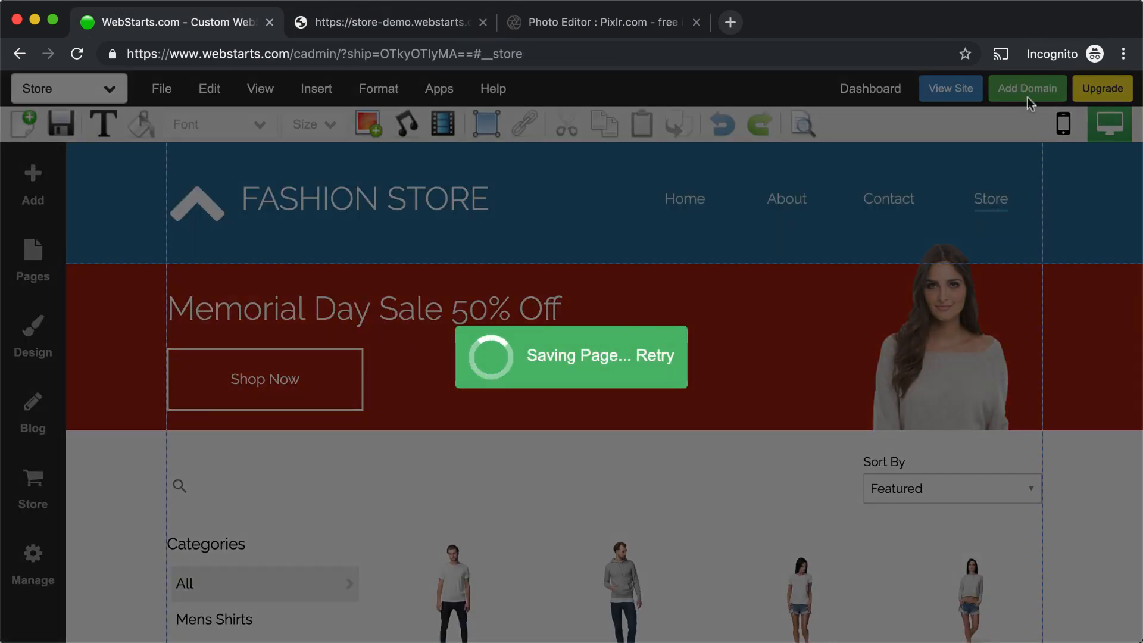
click(385, 21)
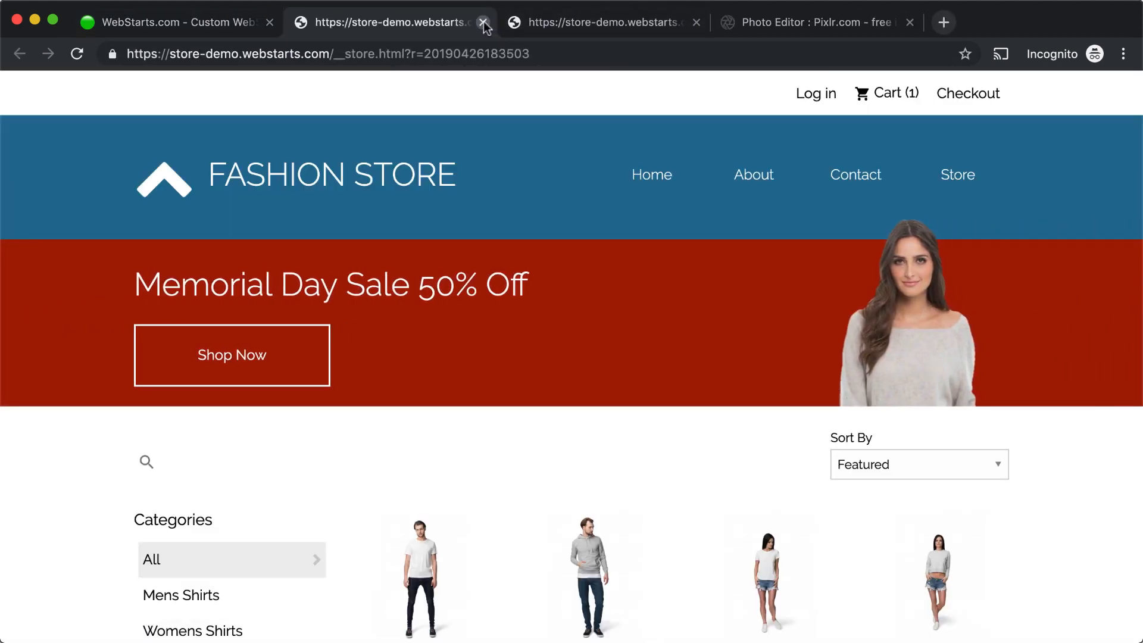
click(483, 21)
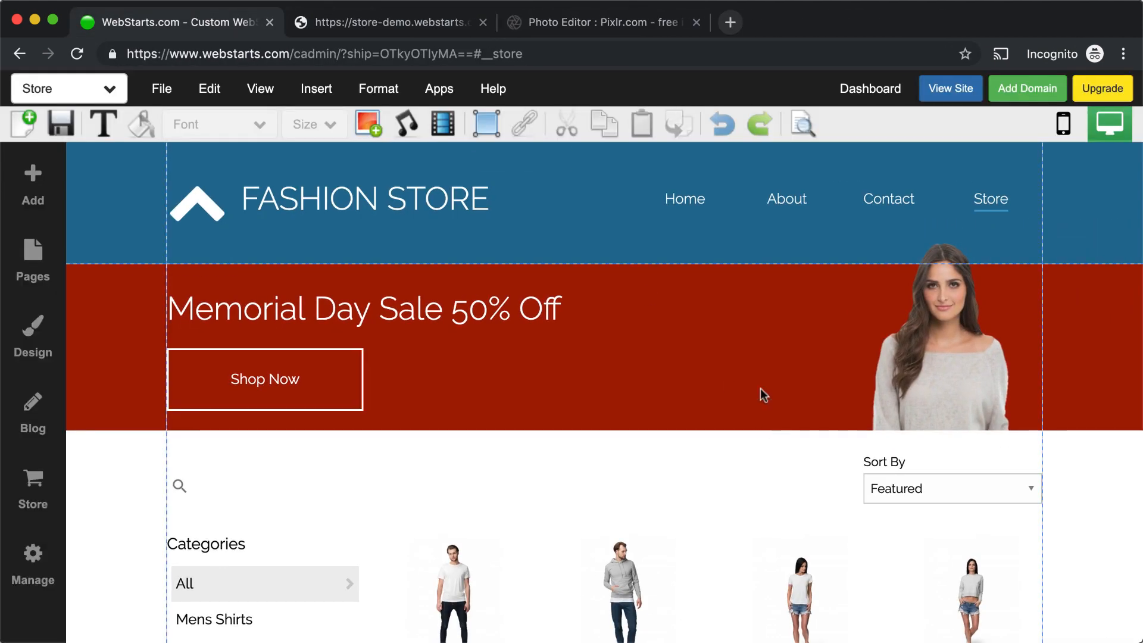